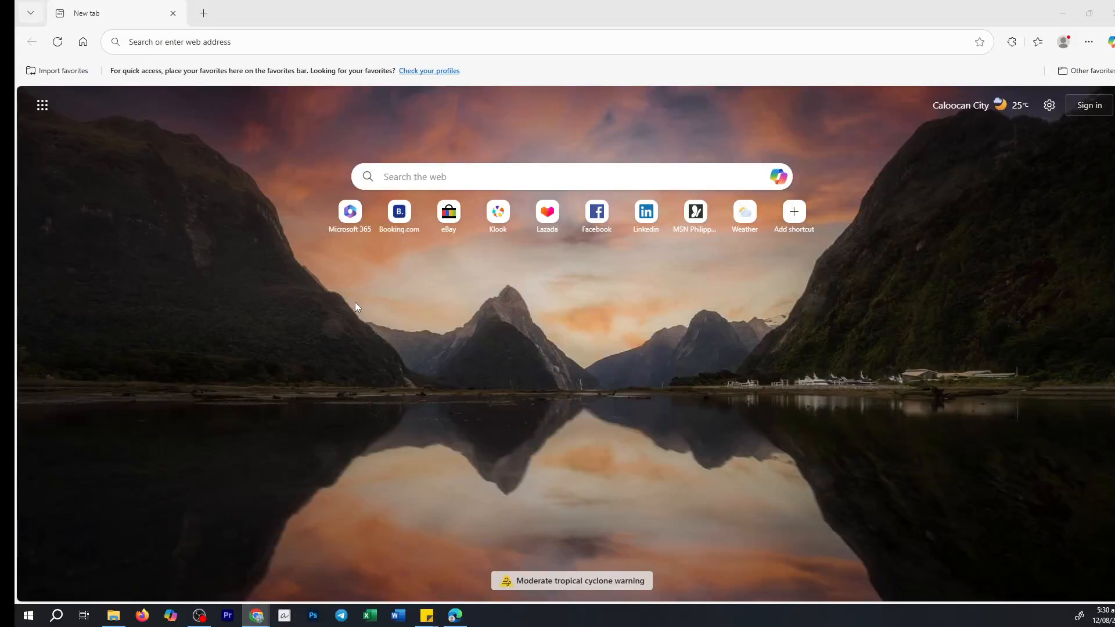
mouse_move(334, 326)
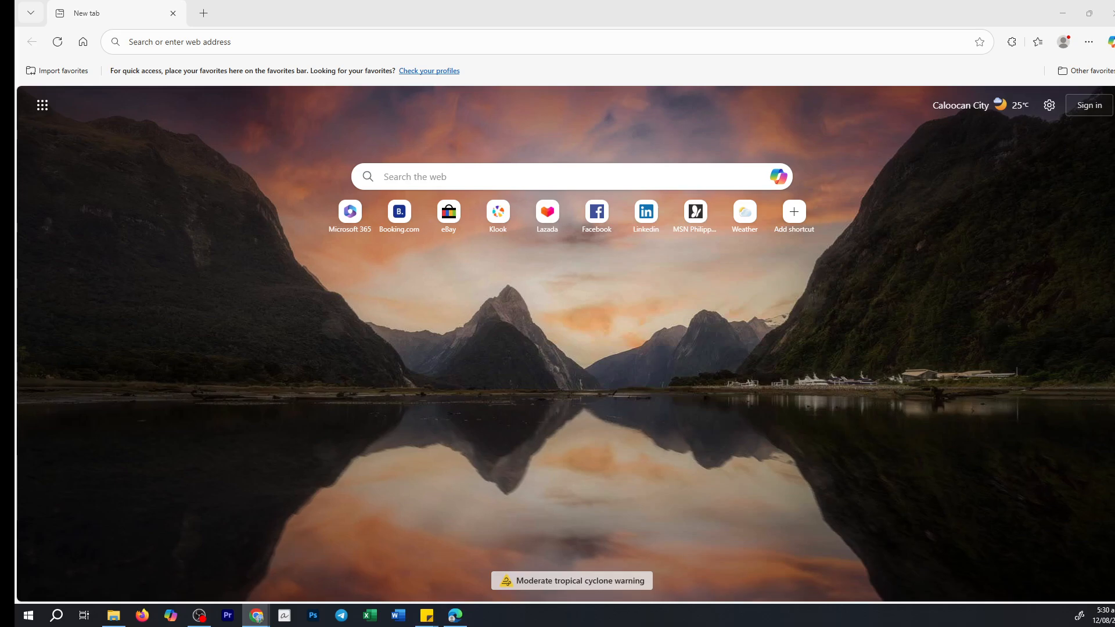
mouse_move(256, 417)
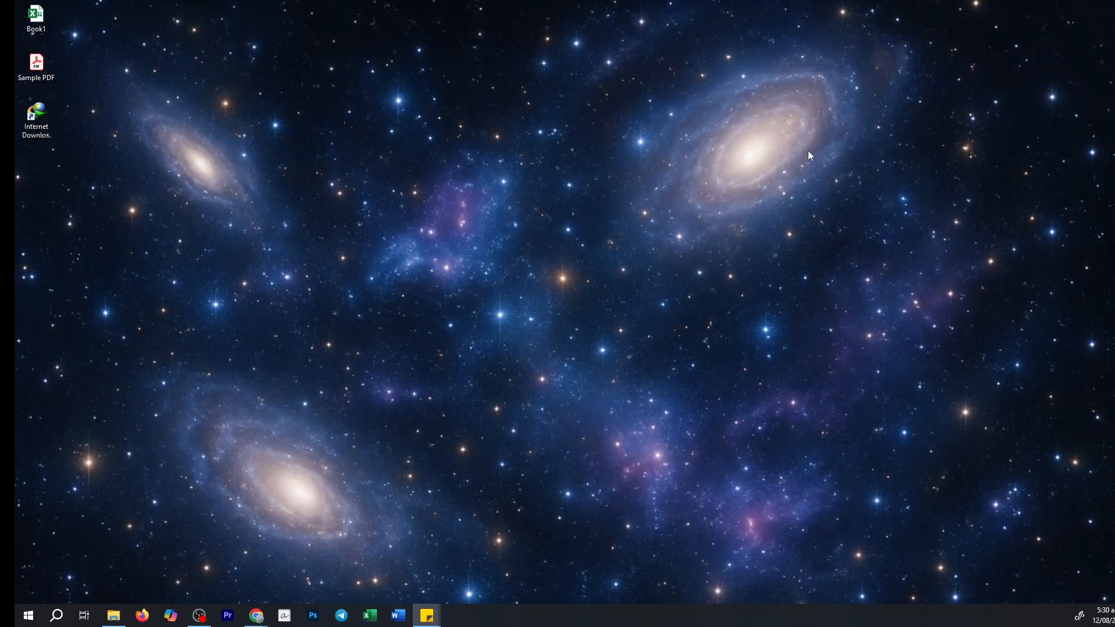
mouse_move(642, 229)
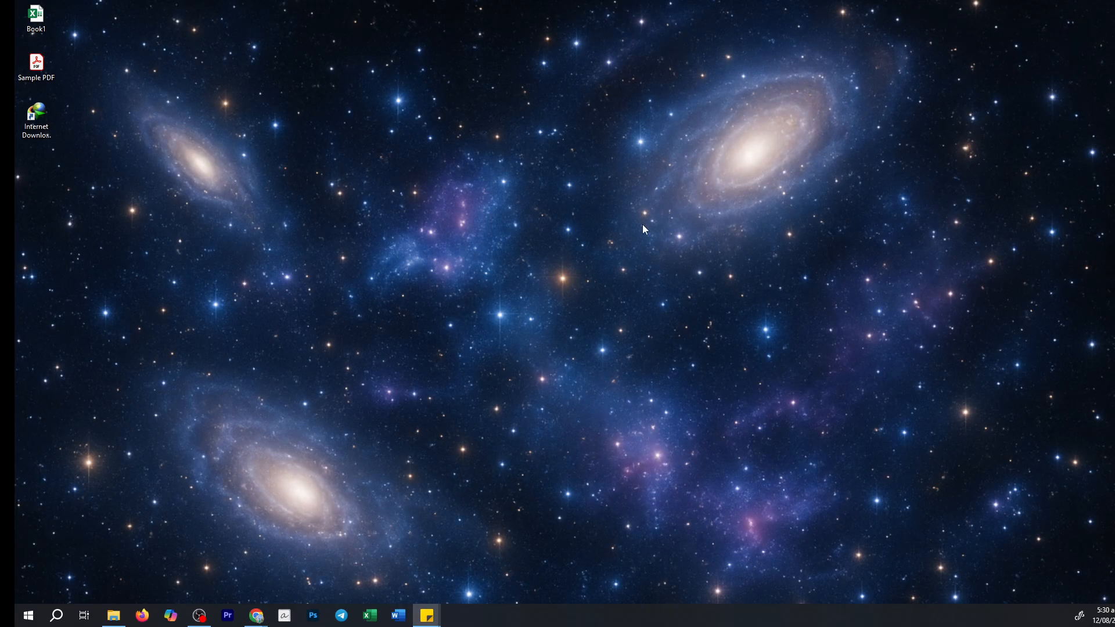
mouse_move(31, 604)
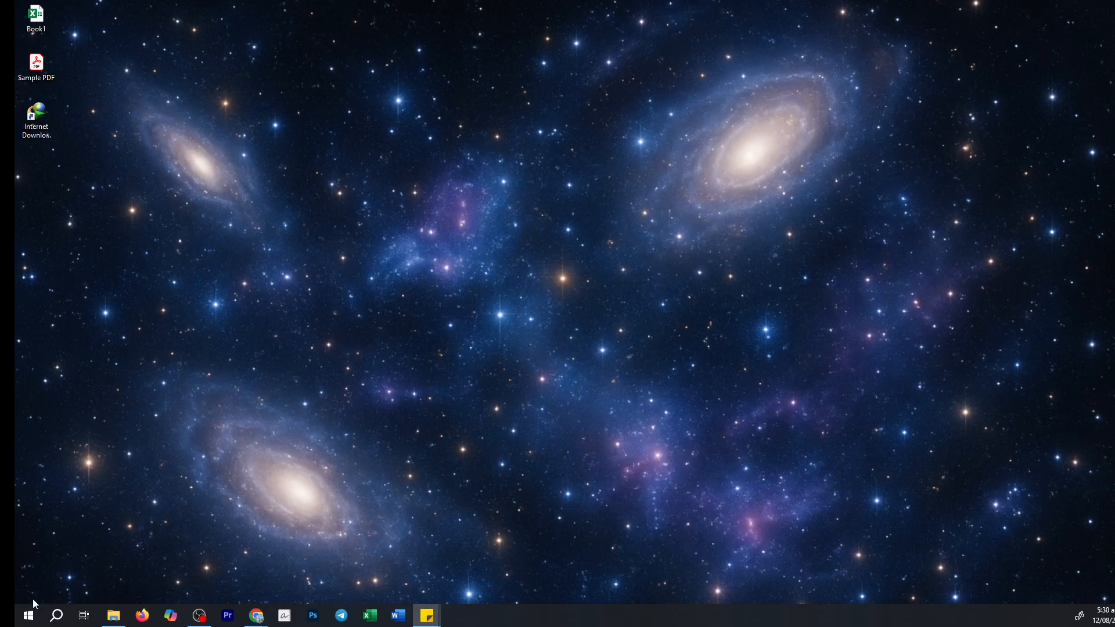
Launch Windows Settings from the Start button's quick link menu
right_click(9, 615)
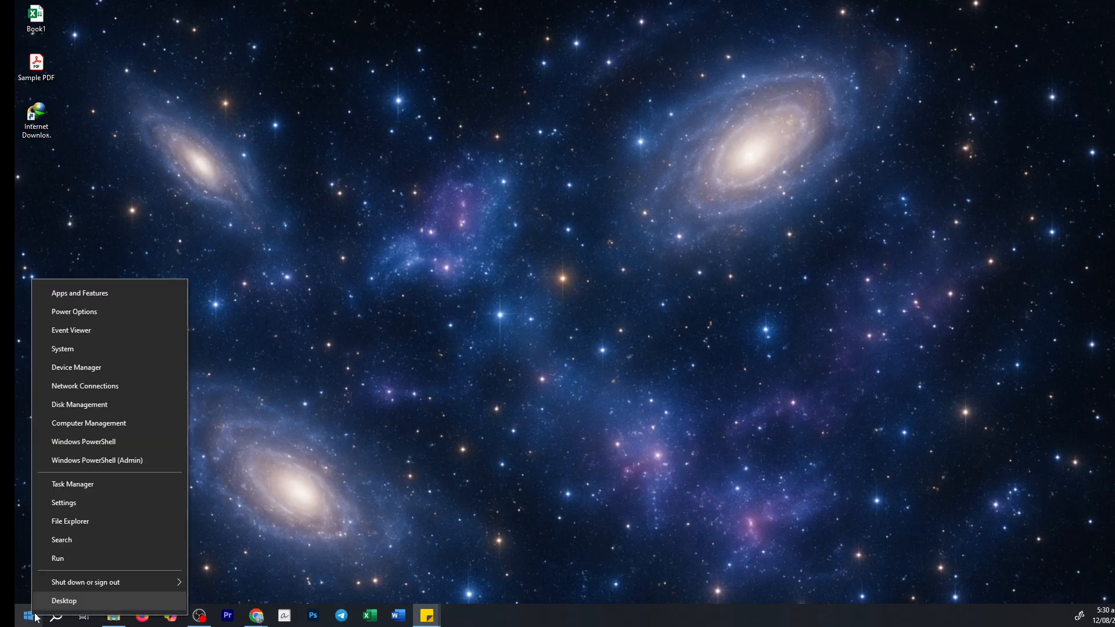
mouse_move(64, 503)
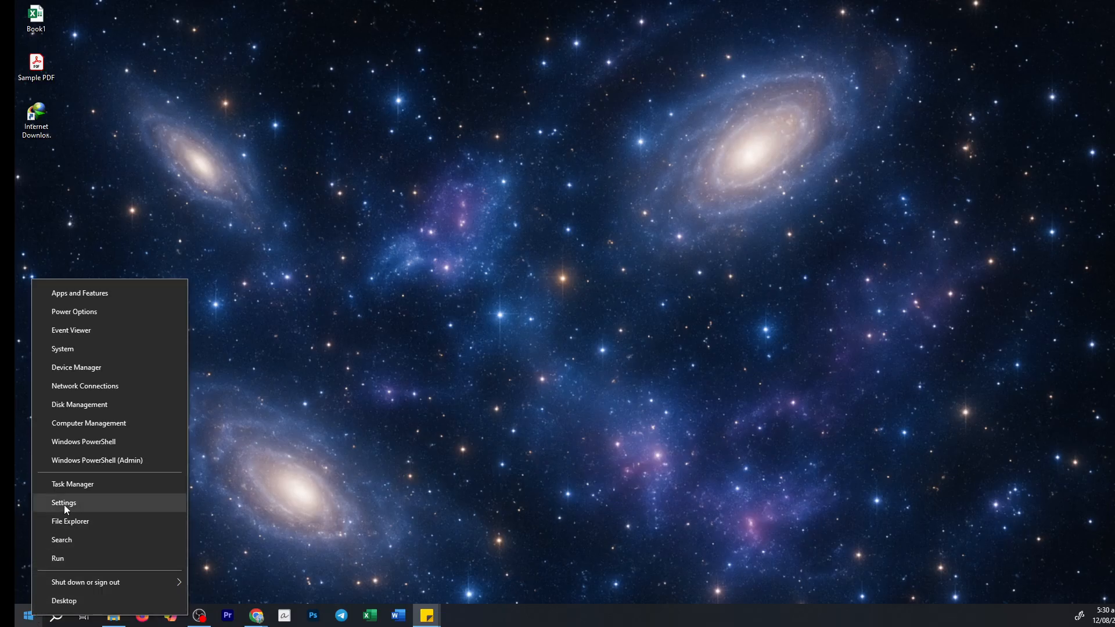
left_click(63, 503)
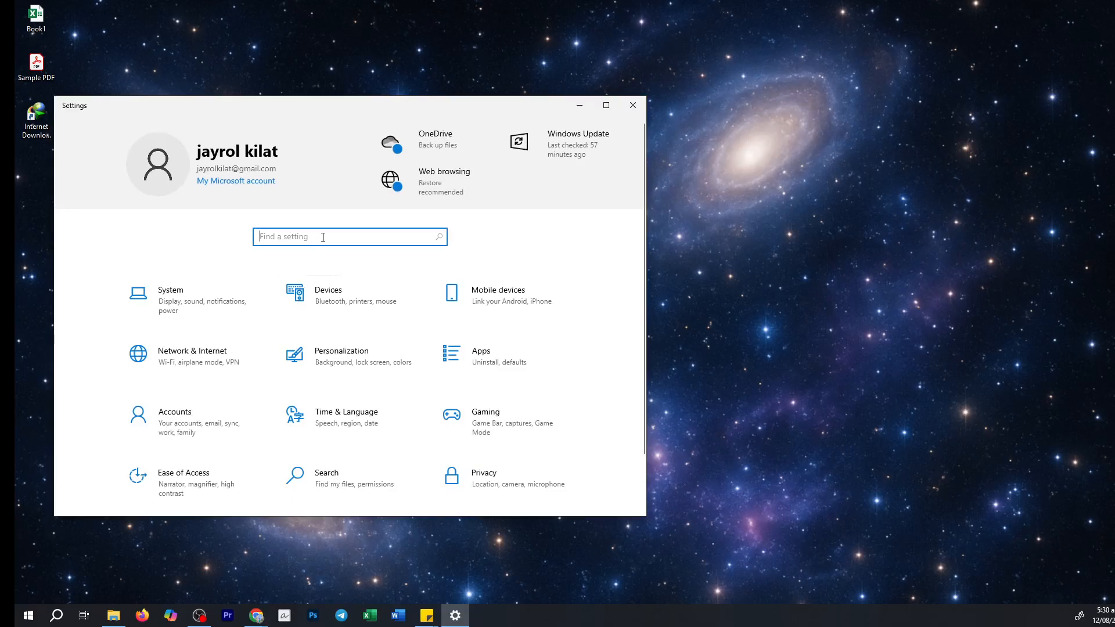
Search 'proxy', verify every proxy toggle is off, and close Settings
type("proxy")
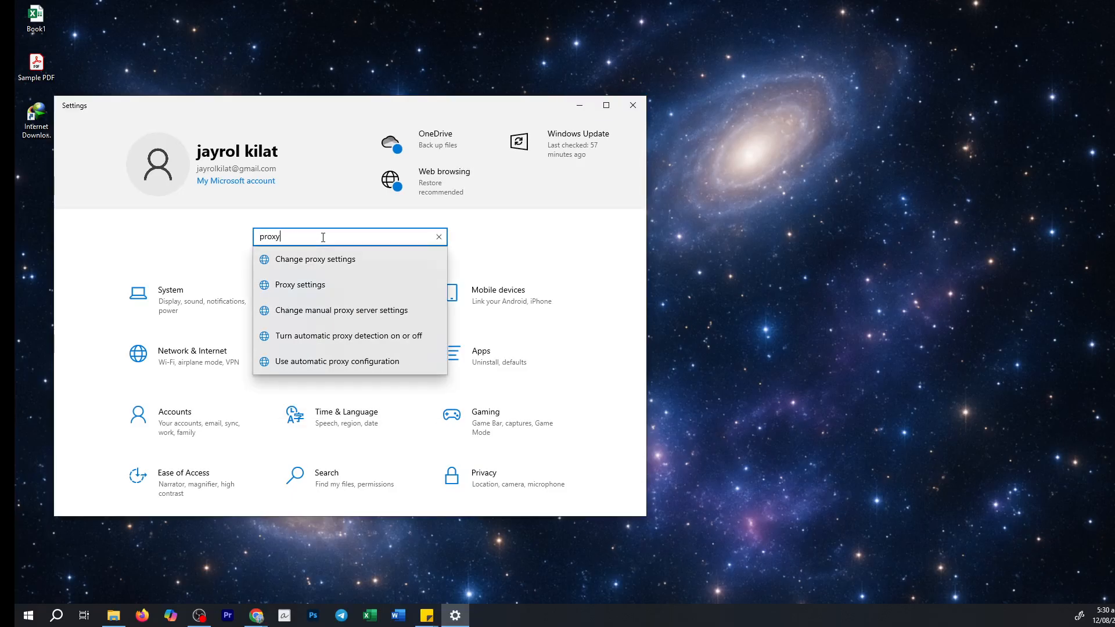
mouse_move(339, 267)
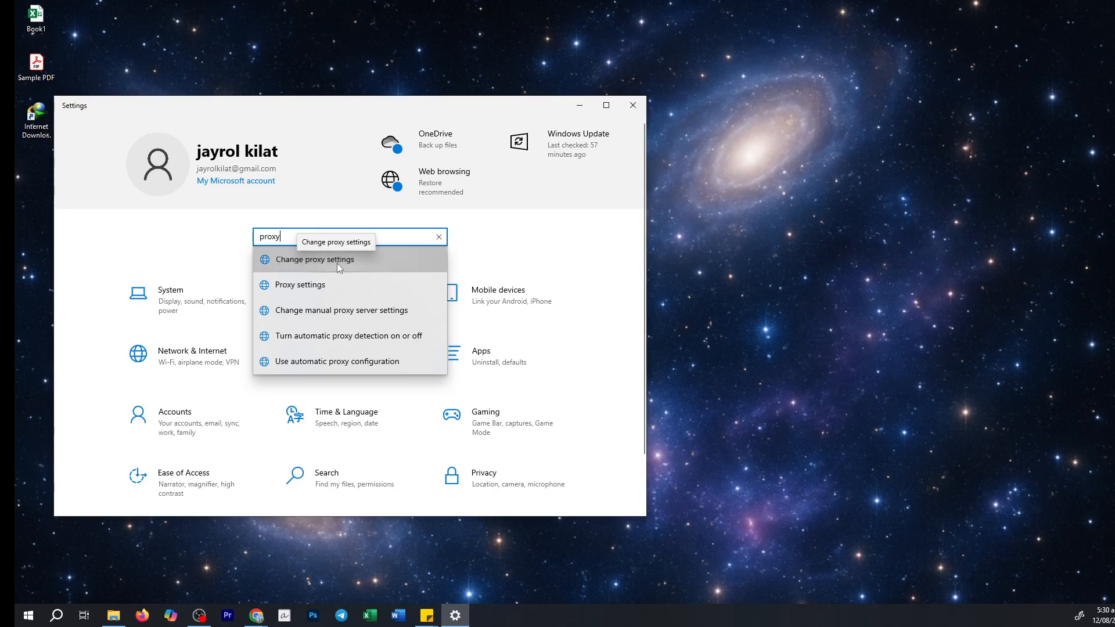
left_click(314, 260)
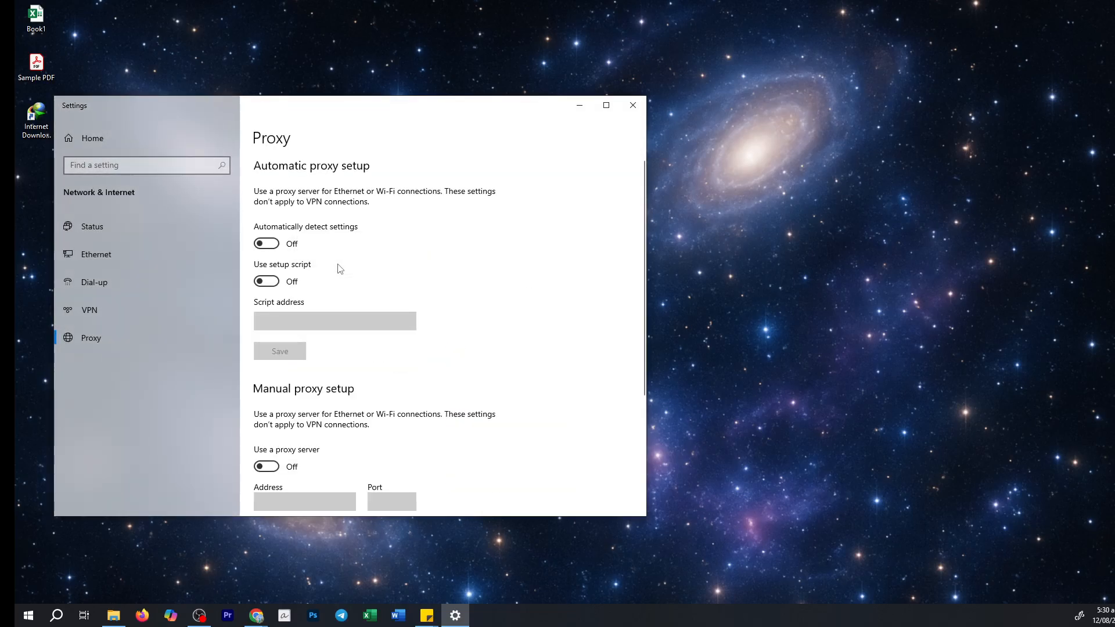
mouse_move(269, 251)
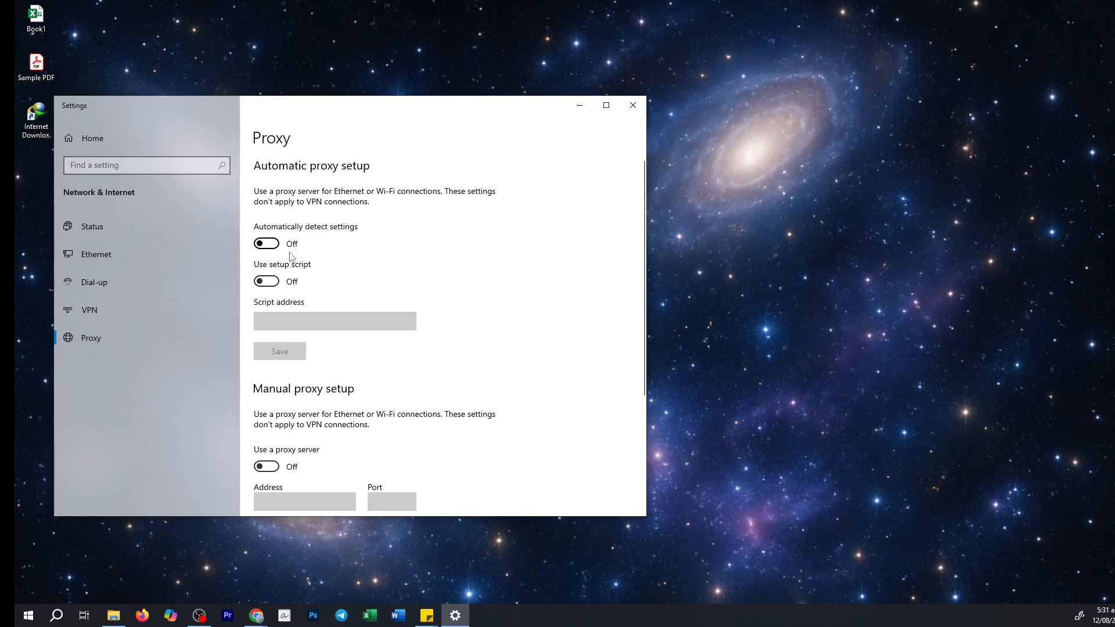
mouse_move(536, 255)
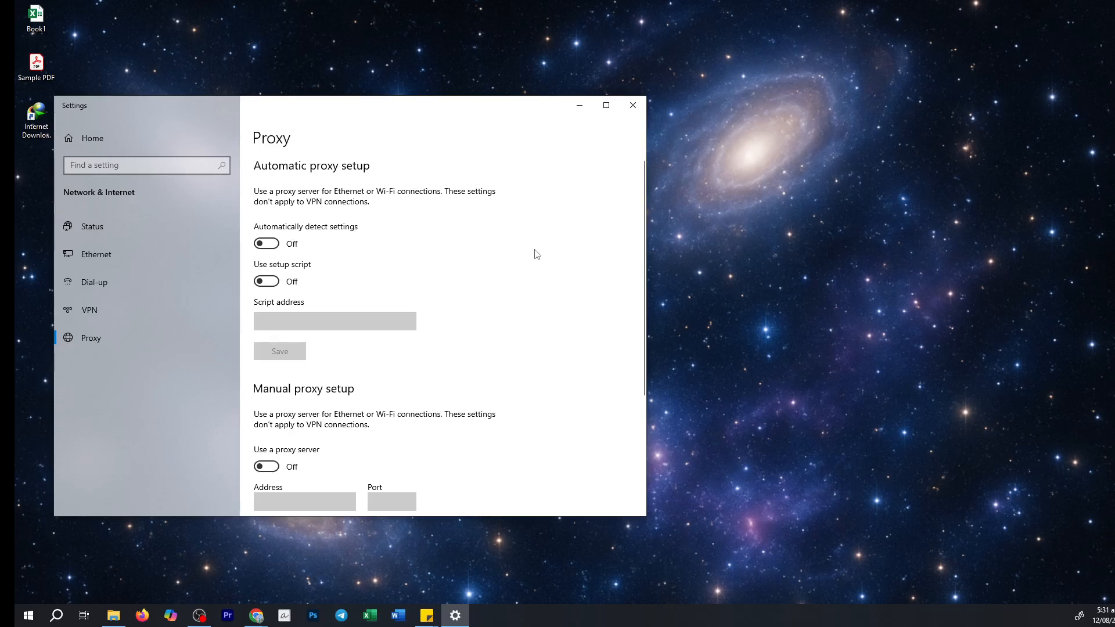
mouse_move(608, 250)
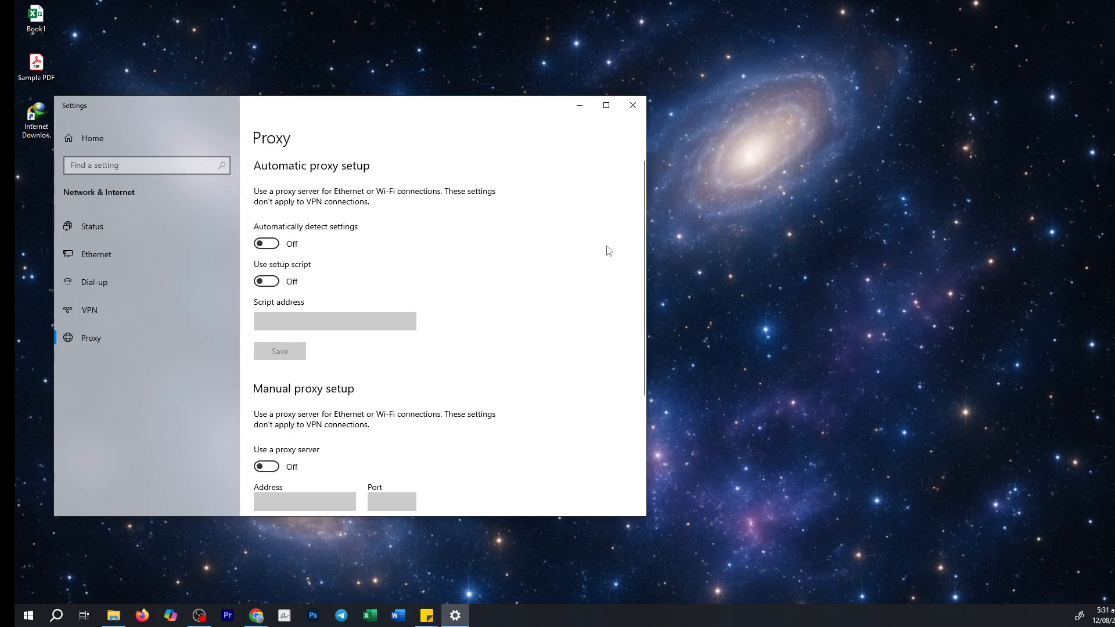
left_click(631, 105)
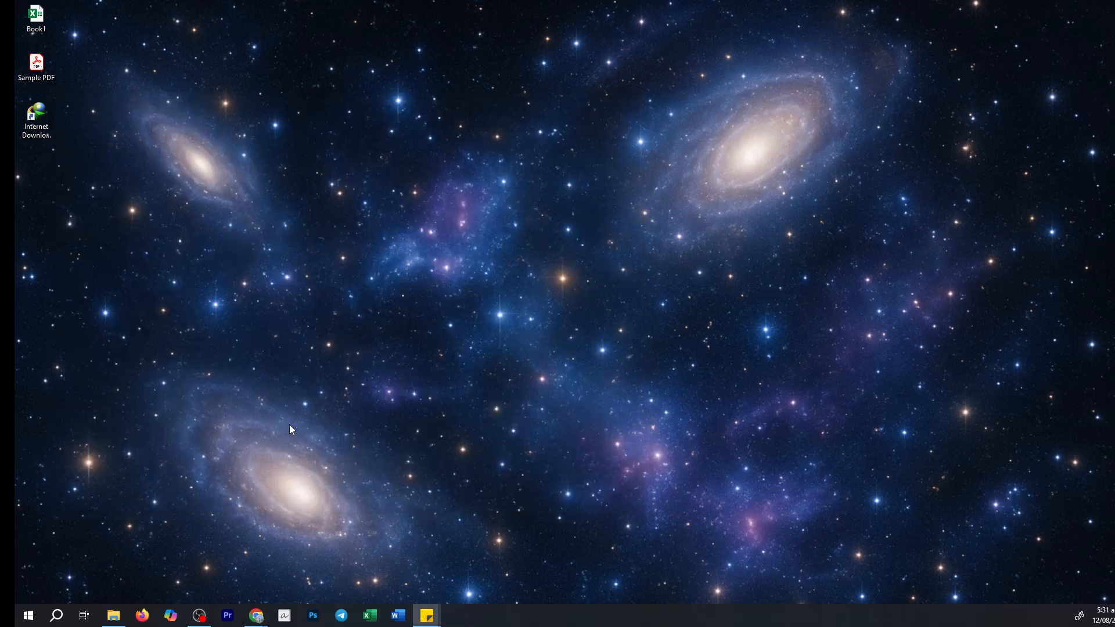
Run ncpa.cpl from taskbar search to launch Network Connections
left_click(57, 615)
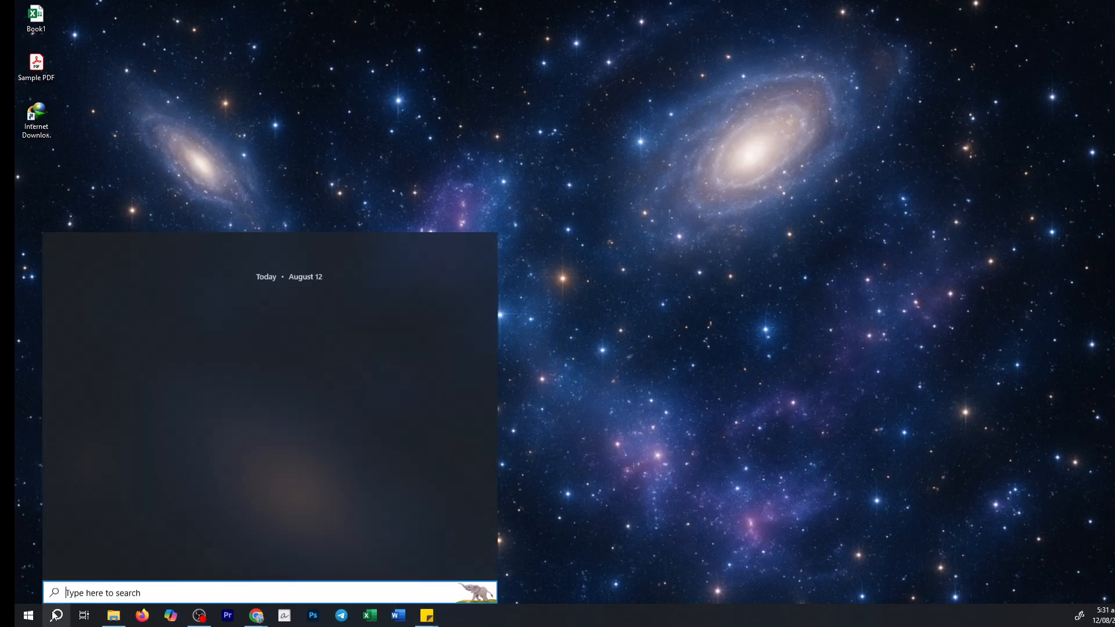
type("ncpa.cpl run")
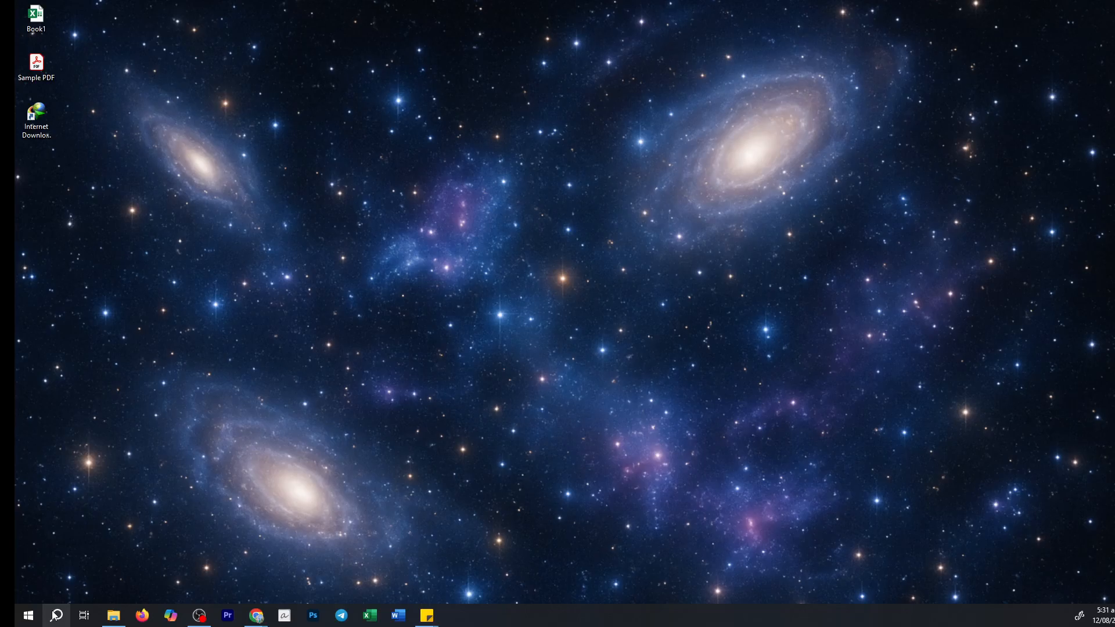
Bring up Ethernet Properties and select Internet Protocol Version 4 (TCP/IPv4)
left_click(454, 615)
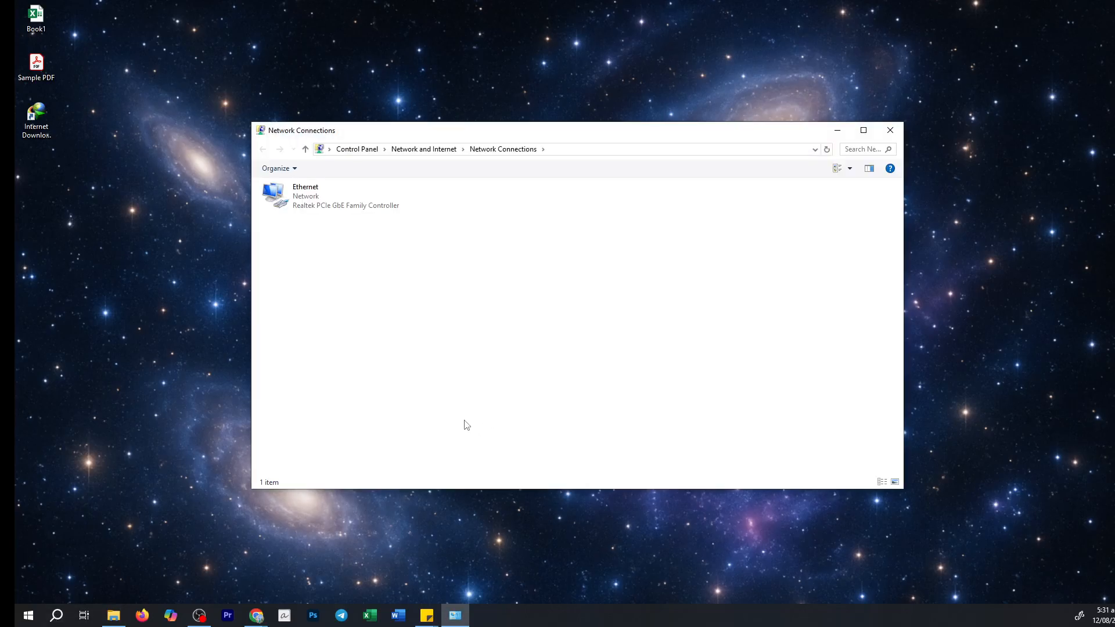
mouse_move(421, 395)
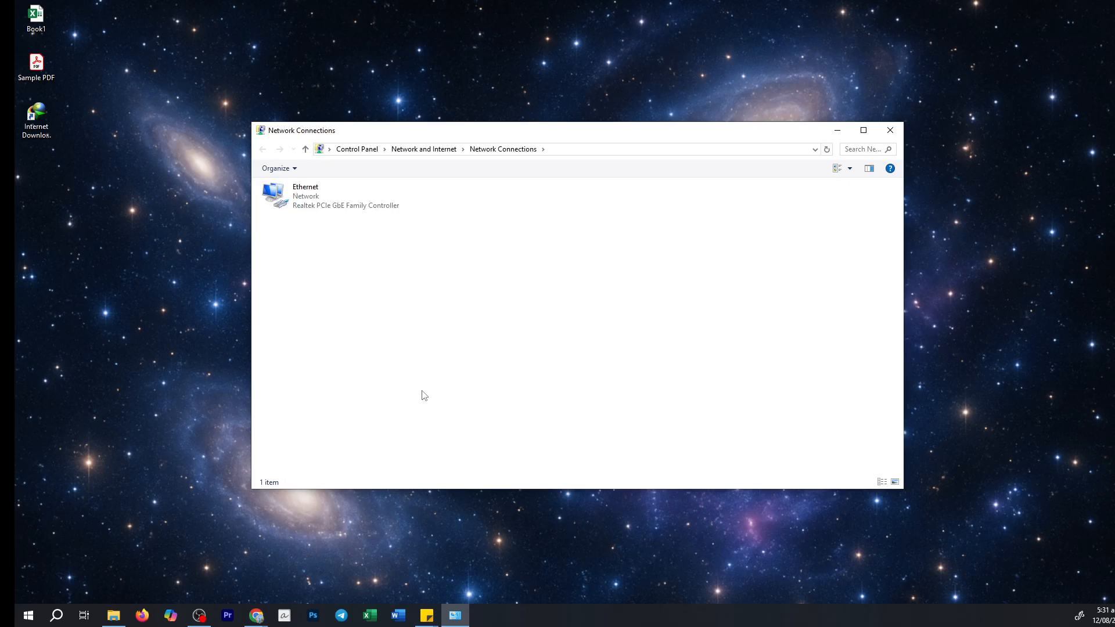
mouse_move(392, 351)
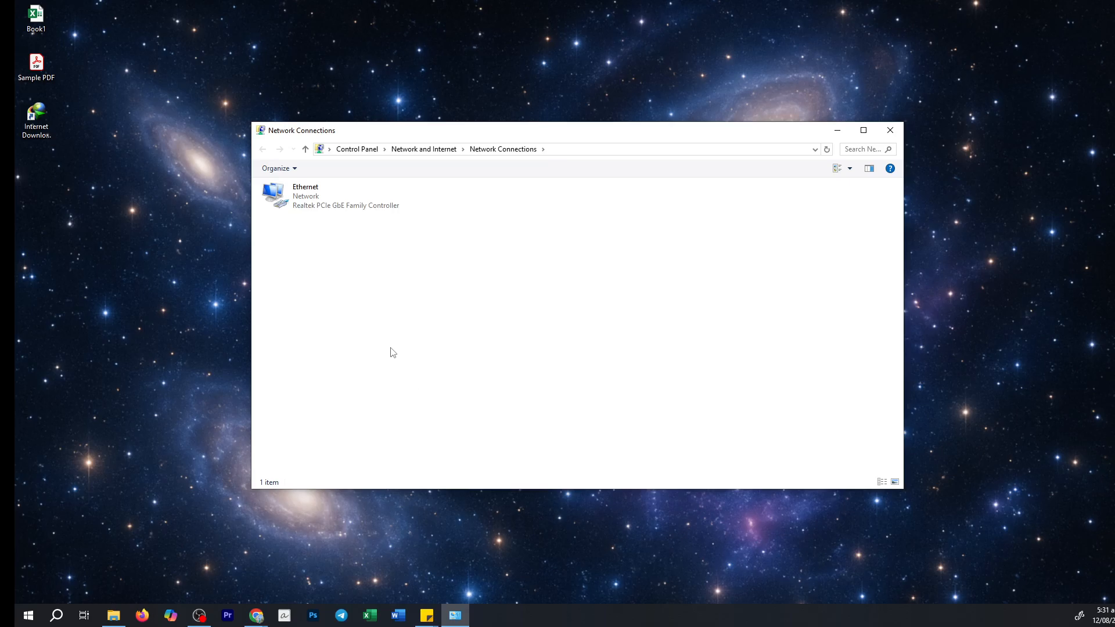
mouse_move(369, 301)
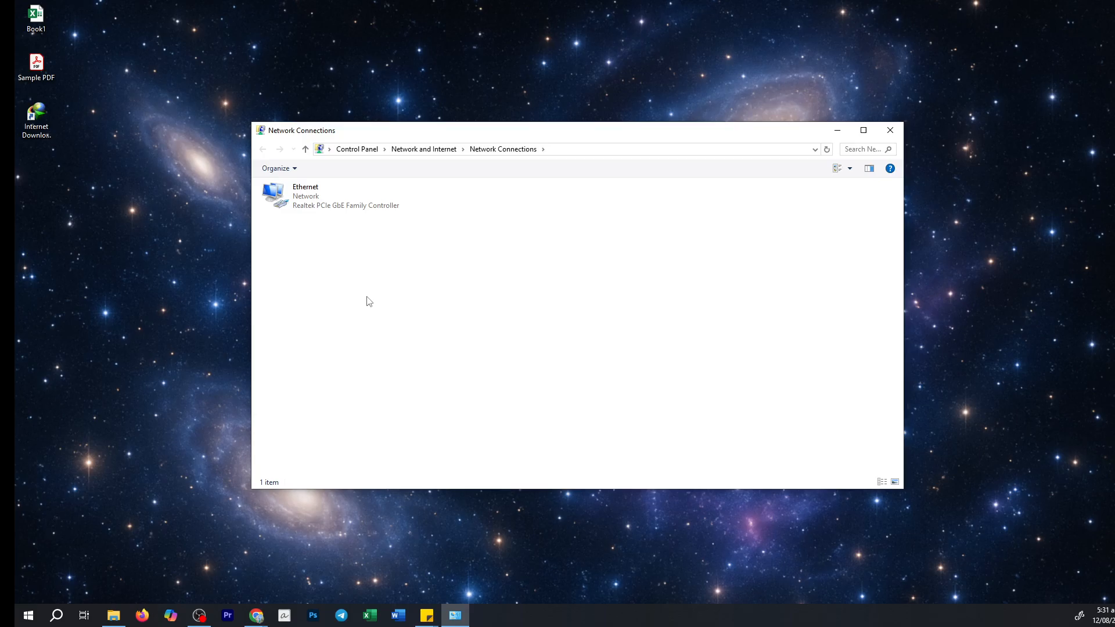
mouse_move(362, 300)
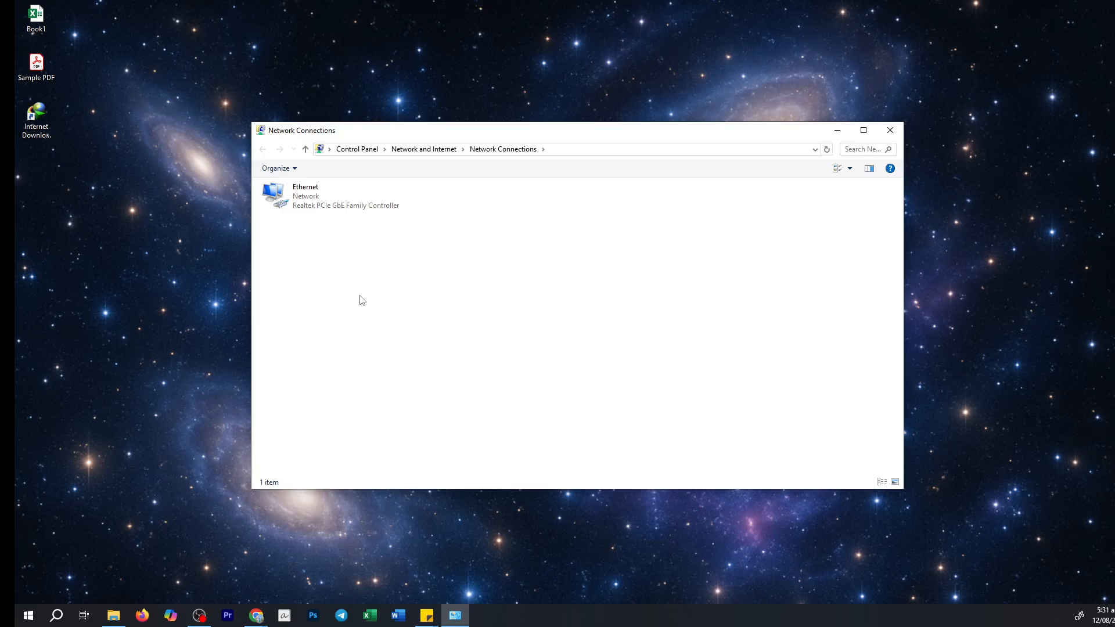
mouse_move(368, 291)
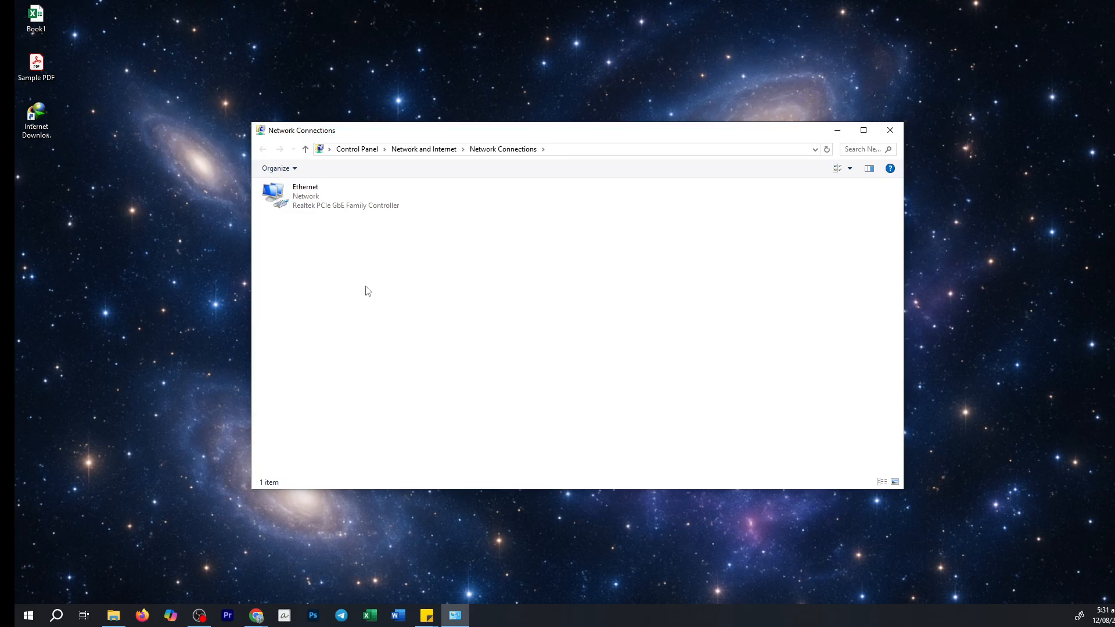
right_click(277, 196)
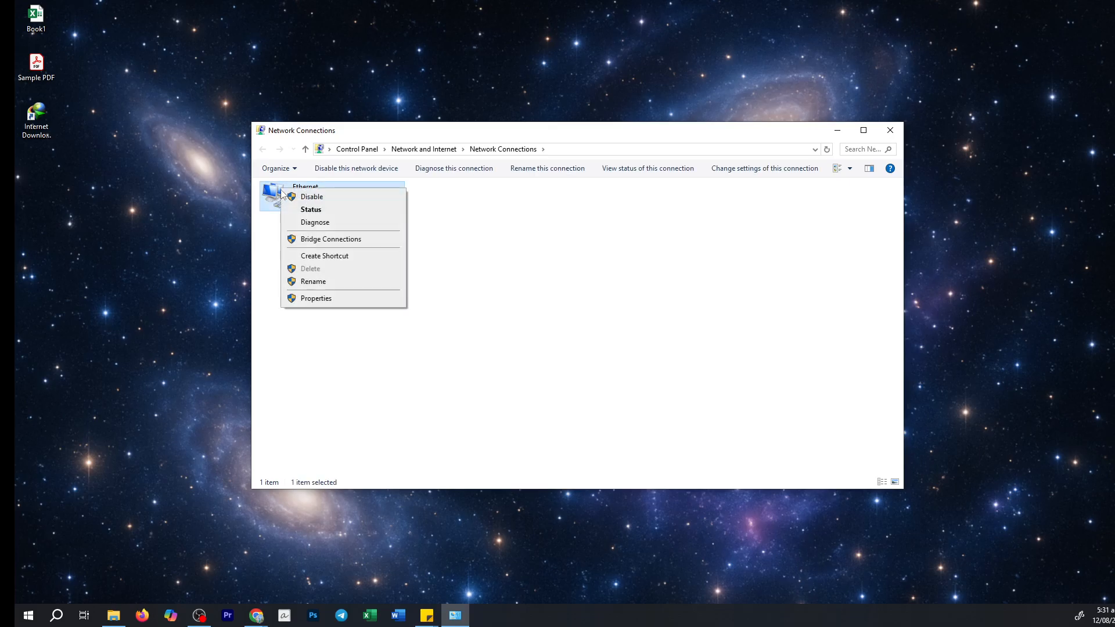
left_click(333, 302)
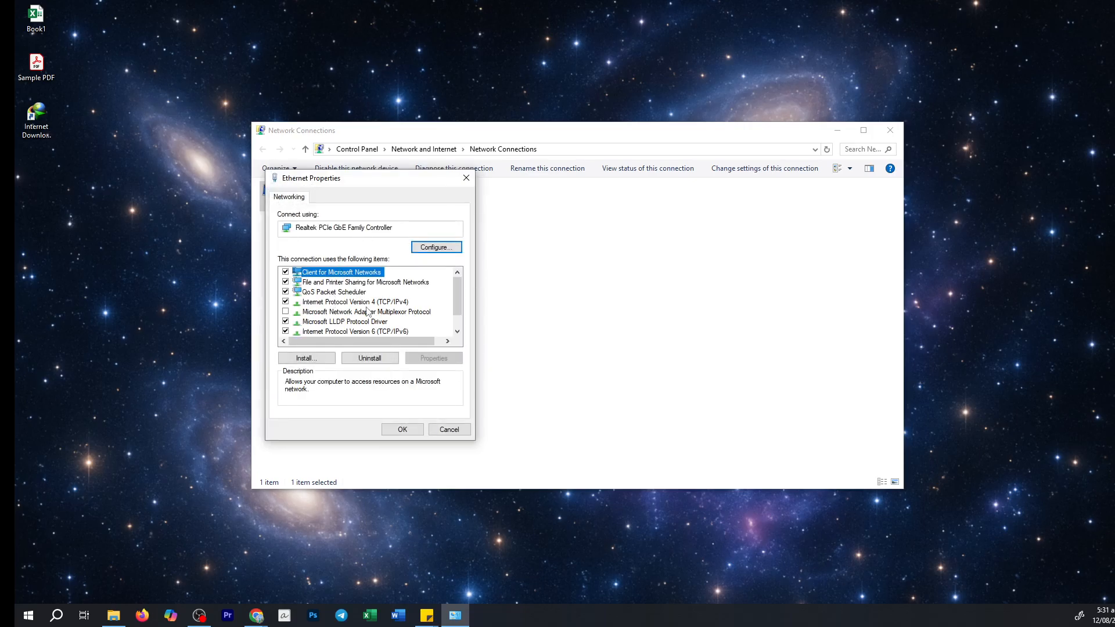
left_click(354, 301)
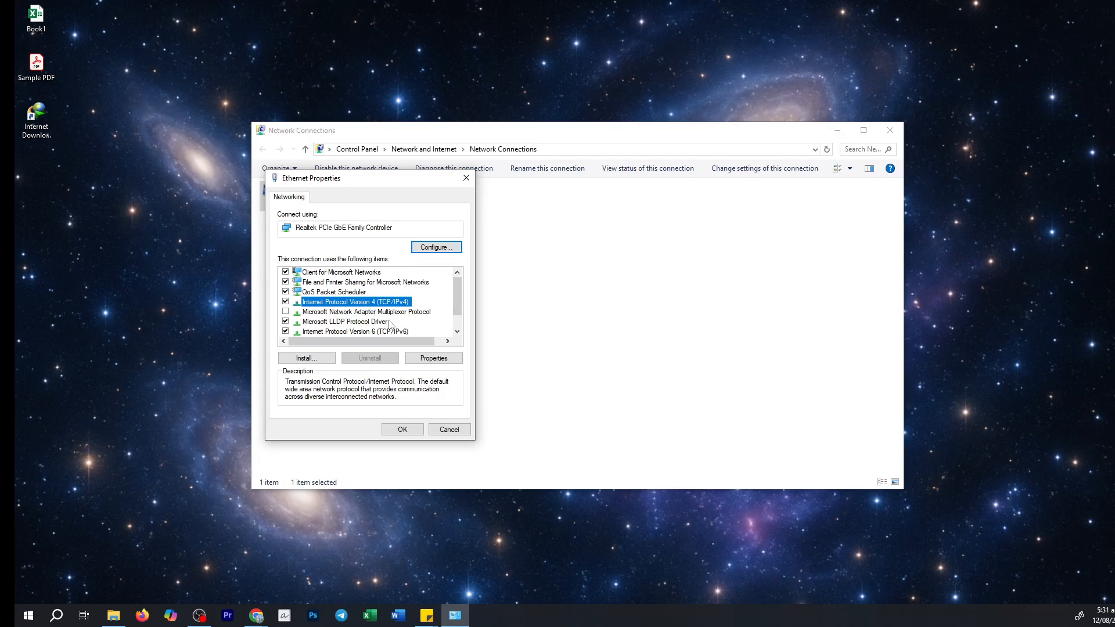
Set IPv4 to manual DNS servers 1.1.1.1 and 1.0.0.1 and confirm with OK
left_click(433, 358)
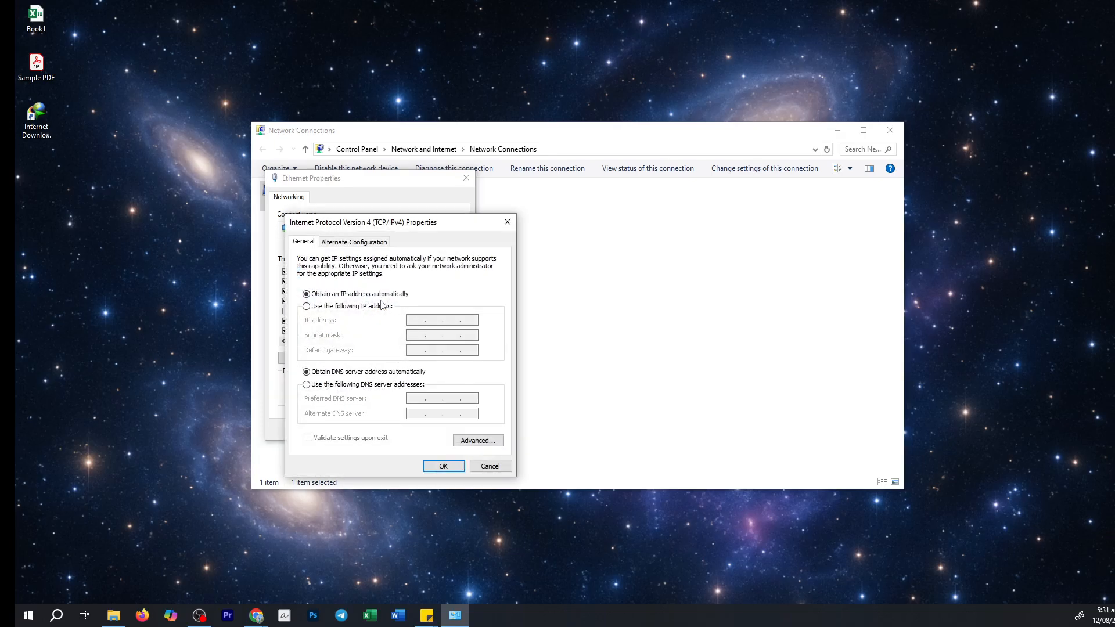
mouse_move(396, 333)
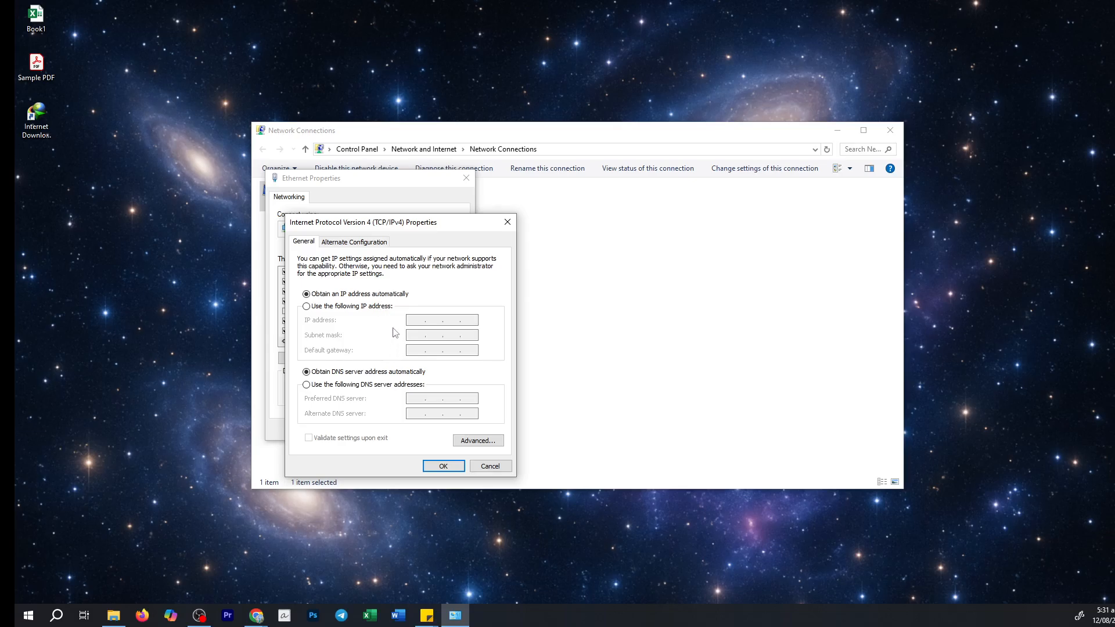
mouse_move(390, 334)
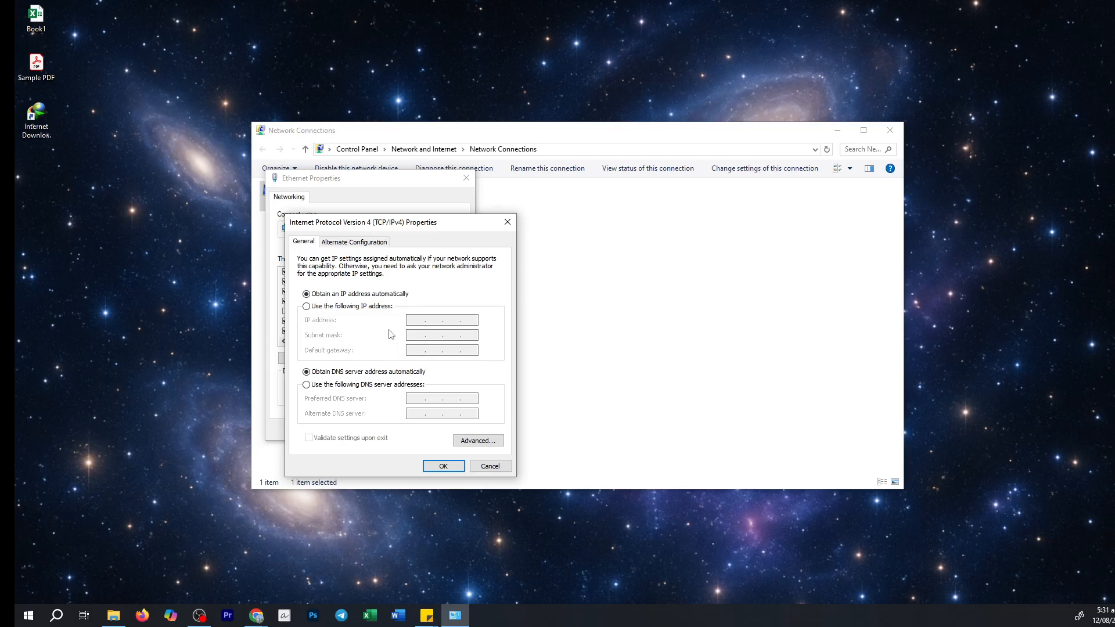
mouse_move(362, 407)
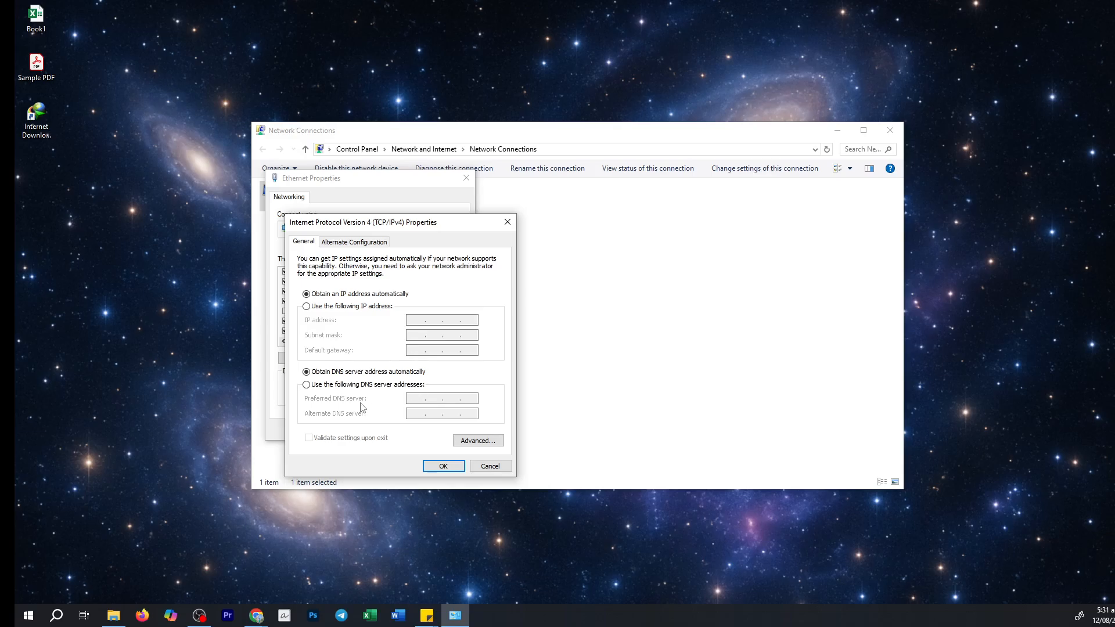
left_click(306, 385)
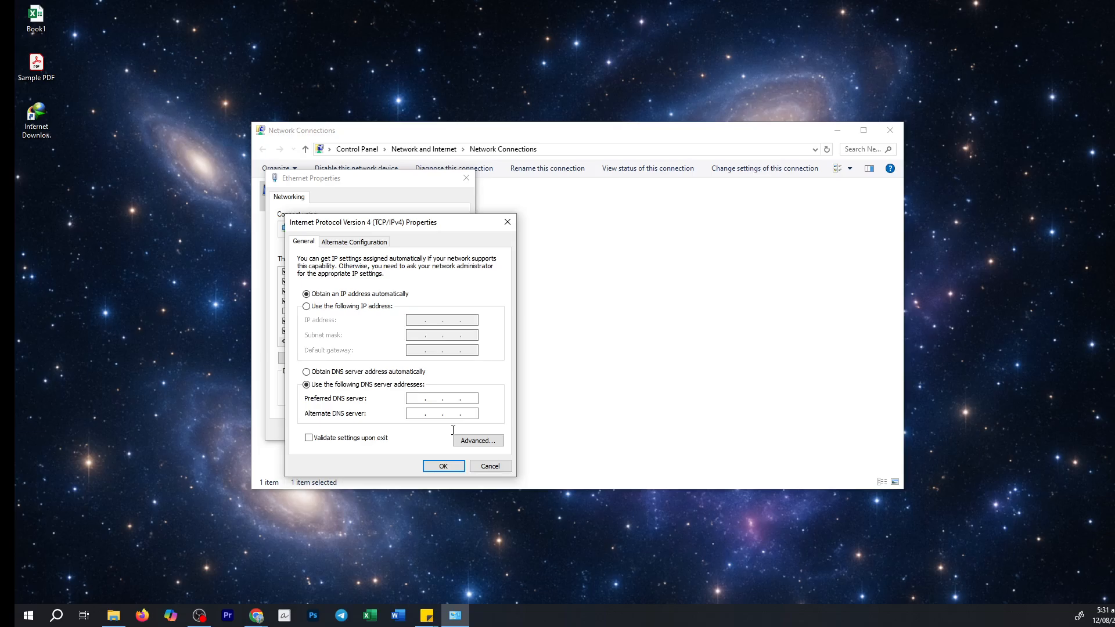
left_click(441, 398)
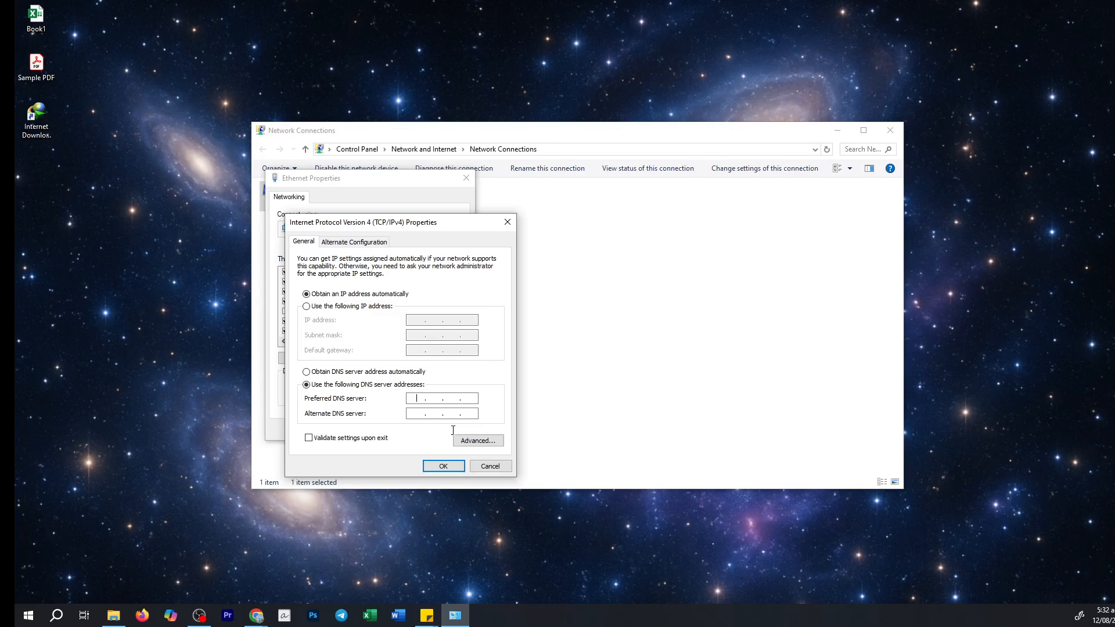
type("1.0")
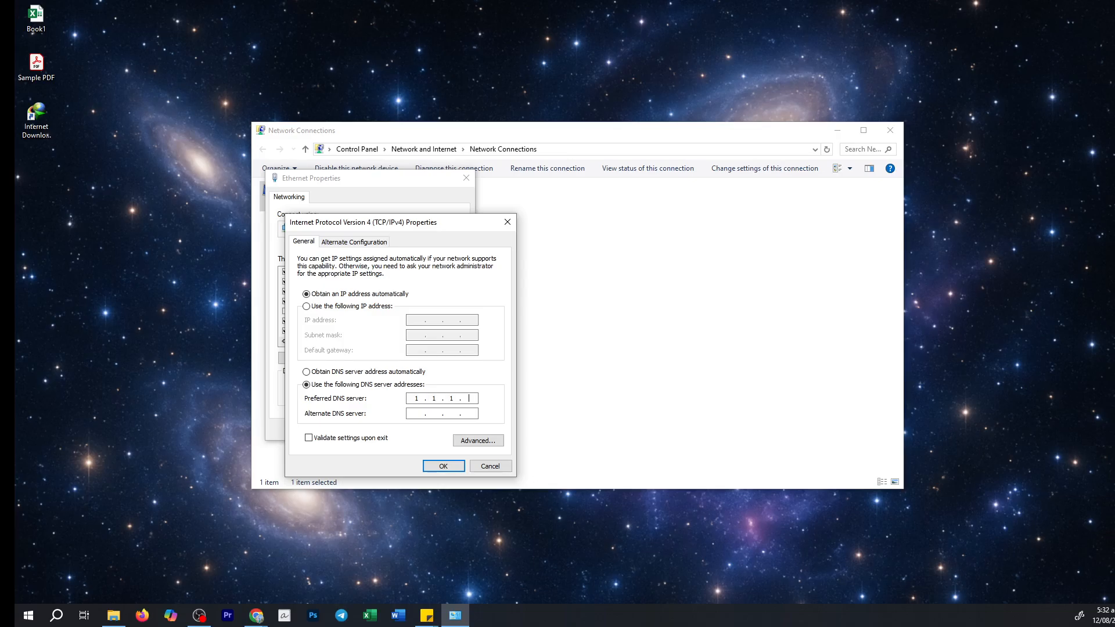
left_click(441, 413)
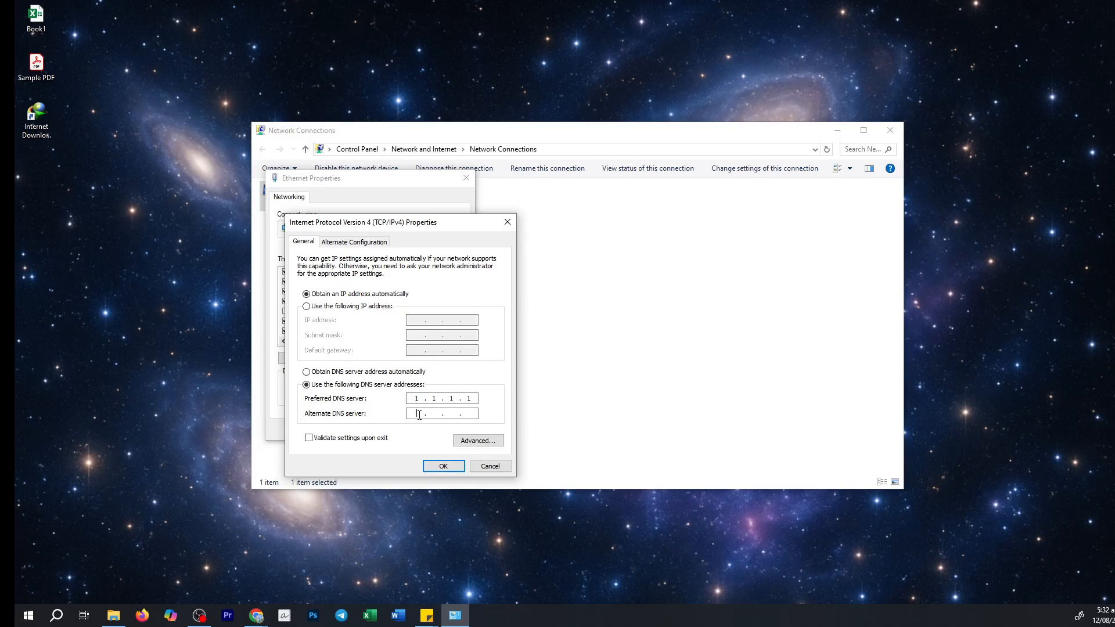
type("1.0.0.")
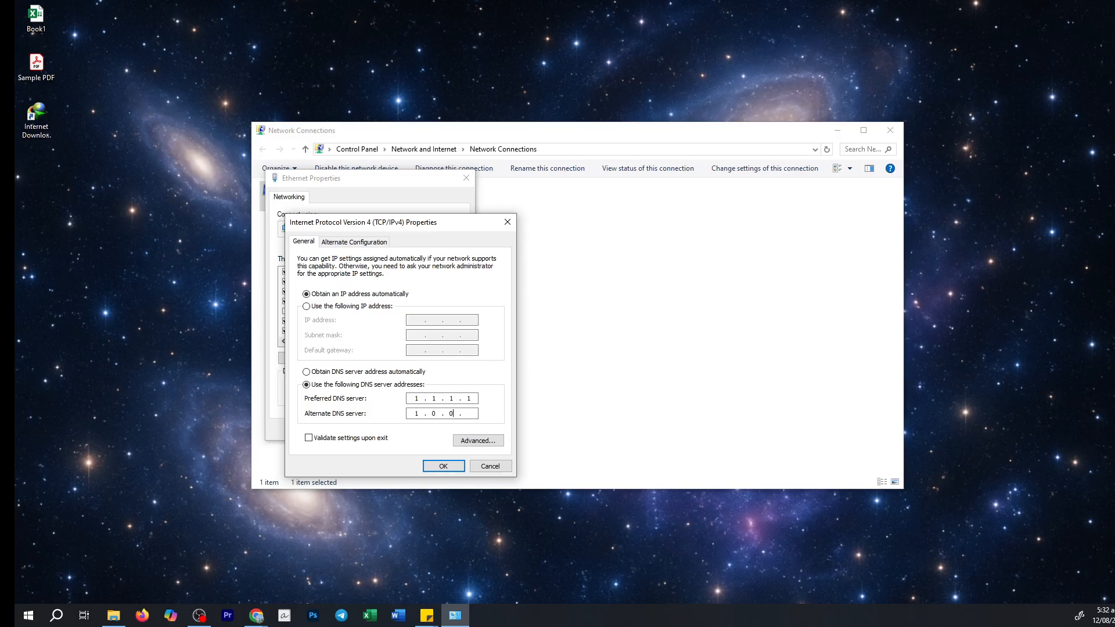
type("1")
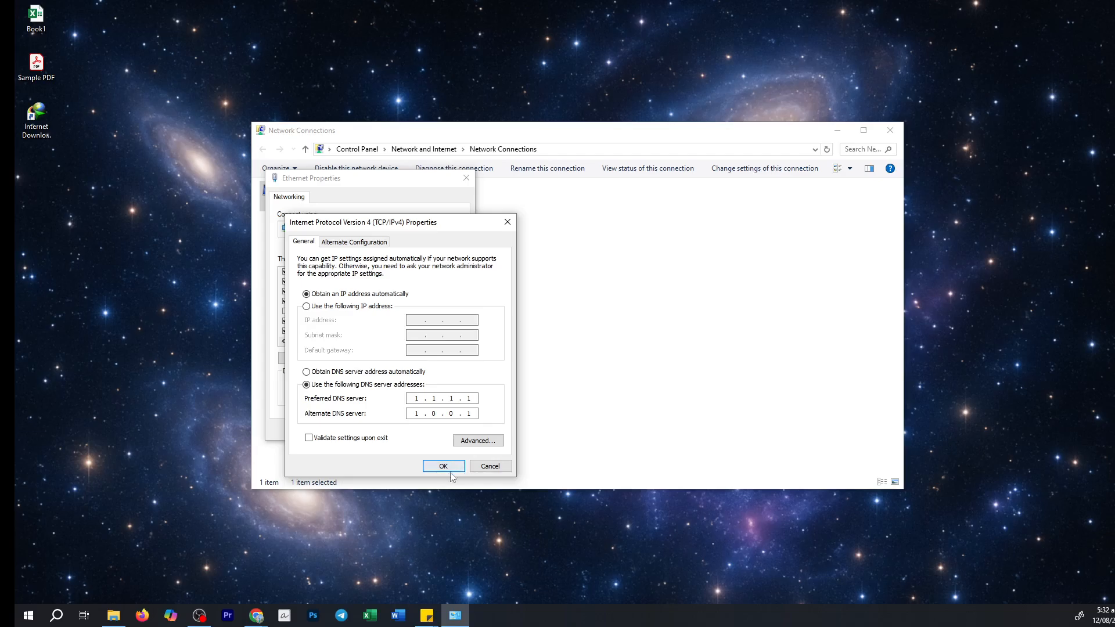
left_click(443, 466)
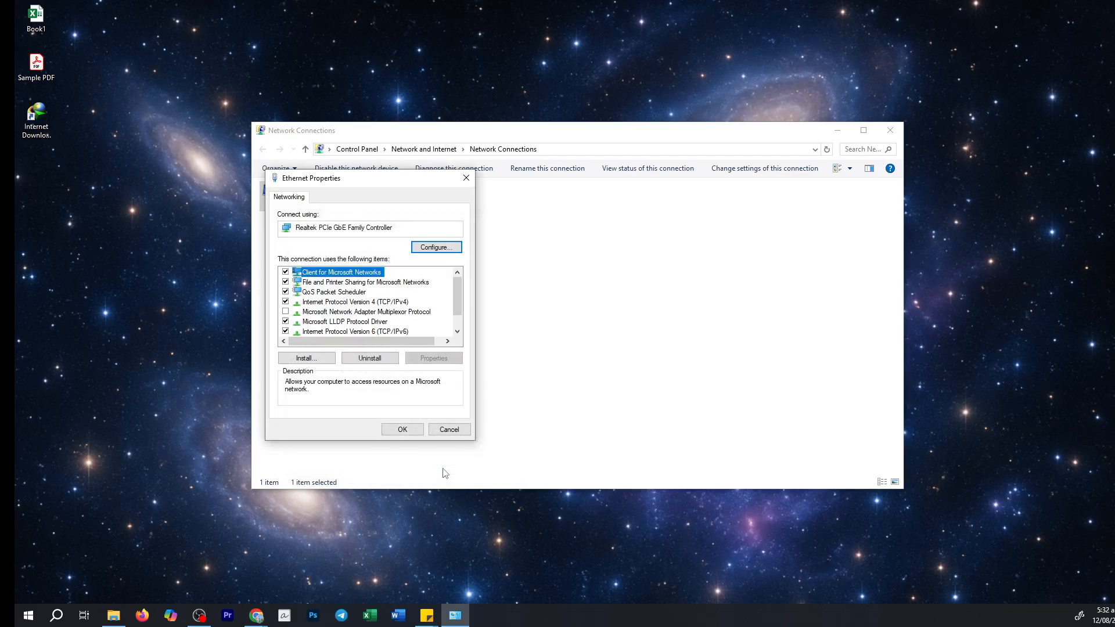
Apply the Ethernet properties, disable the Ethernet adapter, then enable it again
left_click(449, 429)
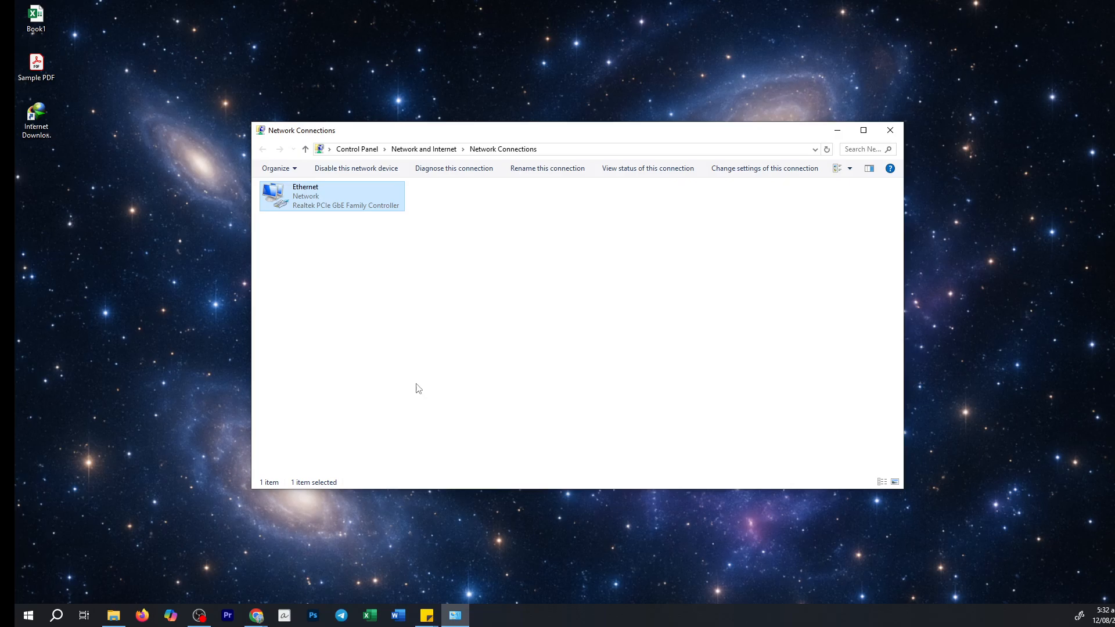
mouse_move(339, 200)
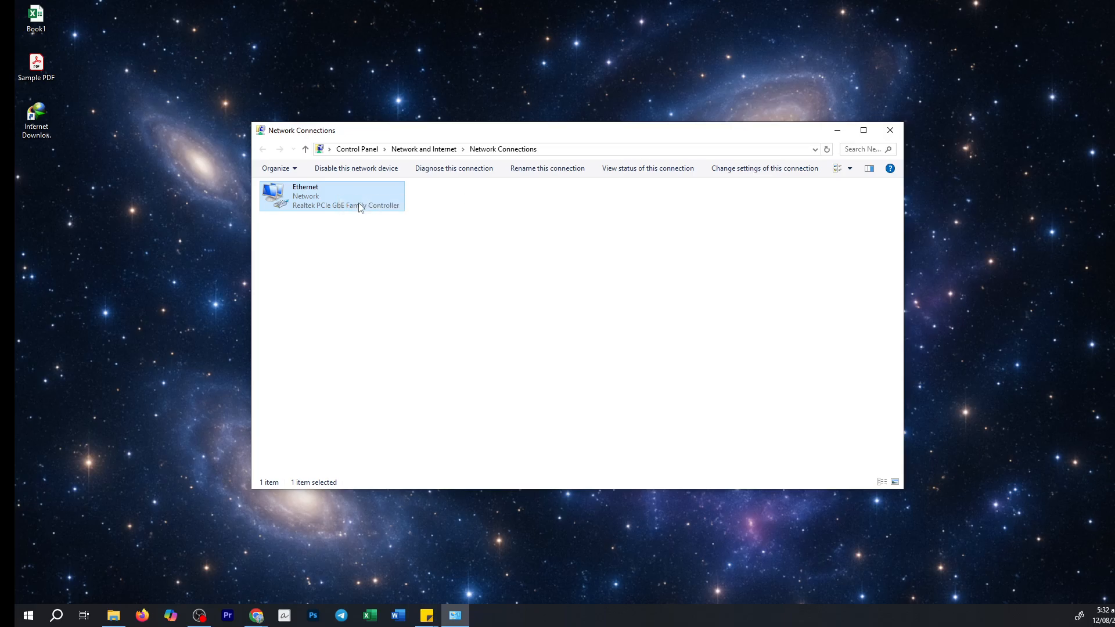
left_click(356, 168)
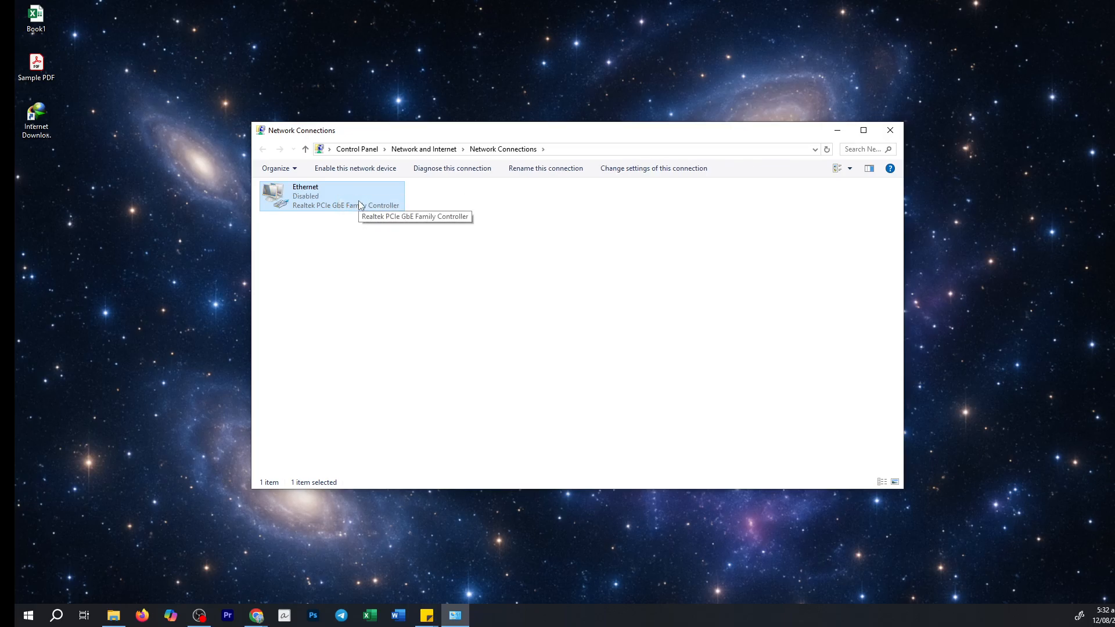
right_click(331, 196)
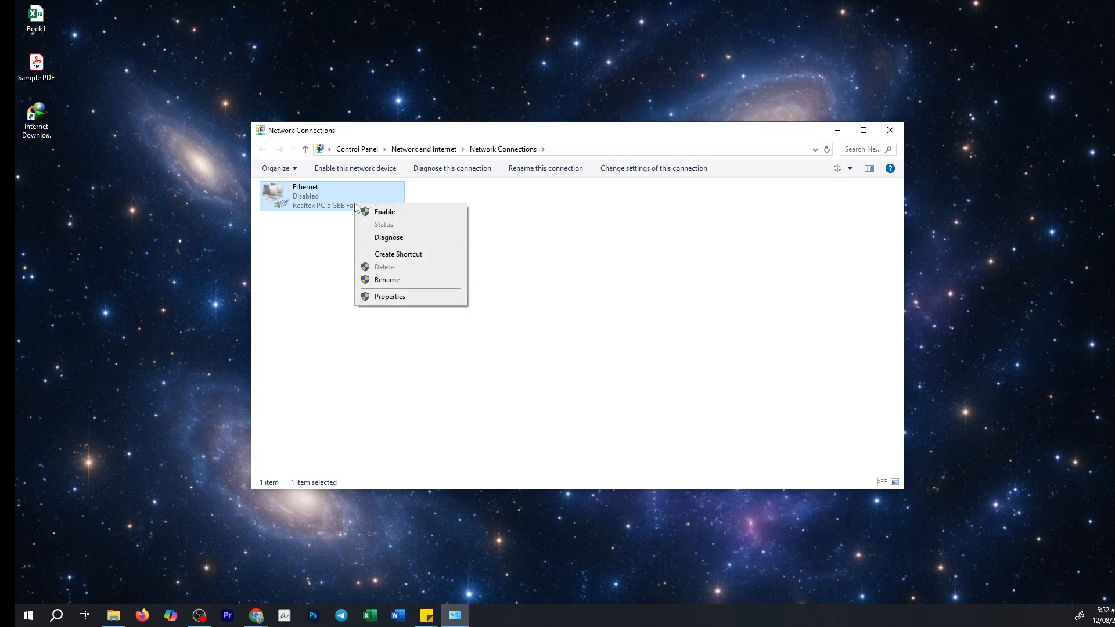
left_click(384, 212)
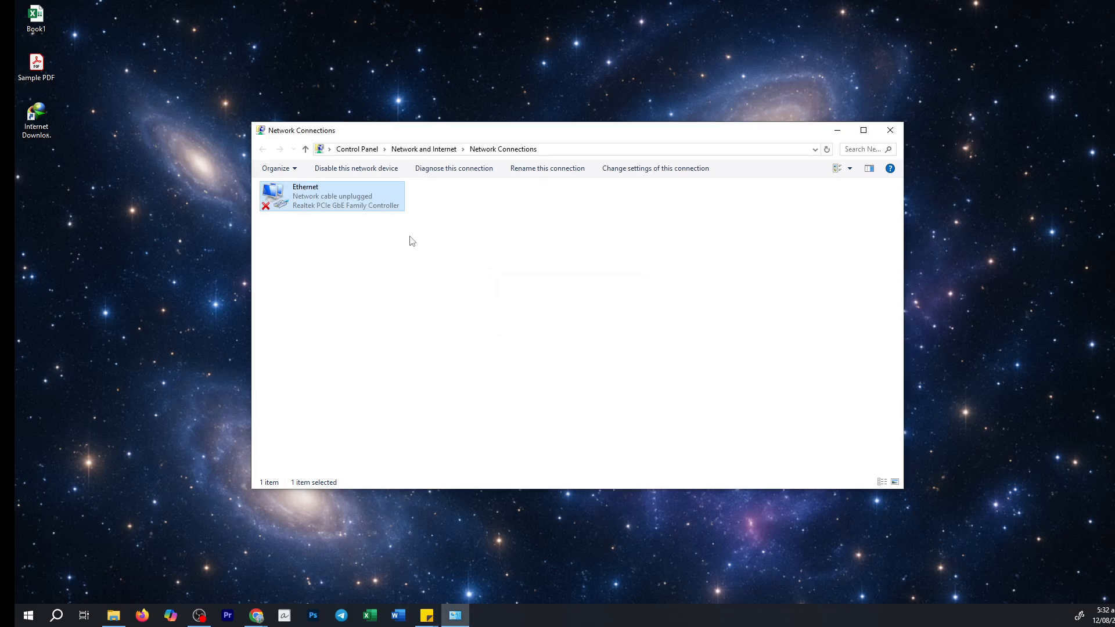
mouse_move(402, 252)
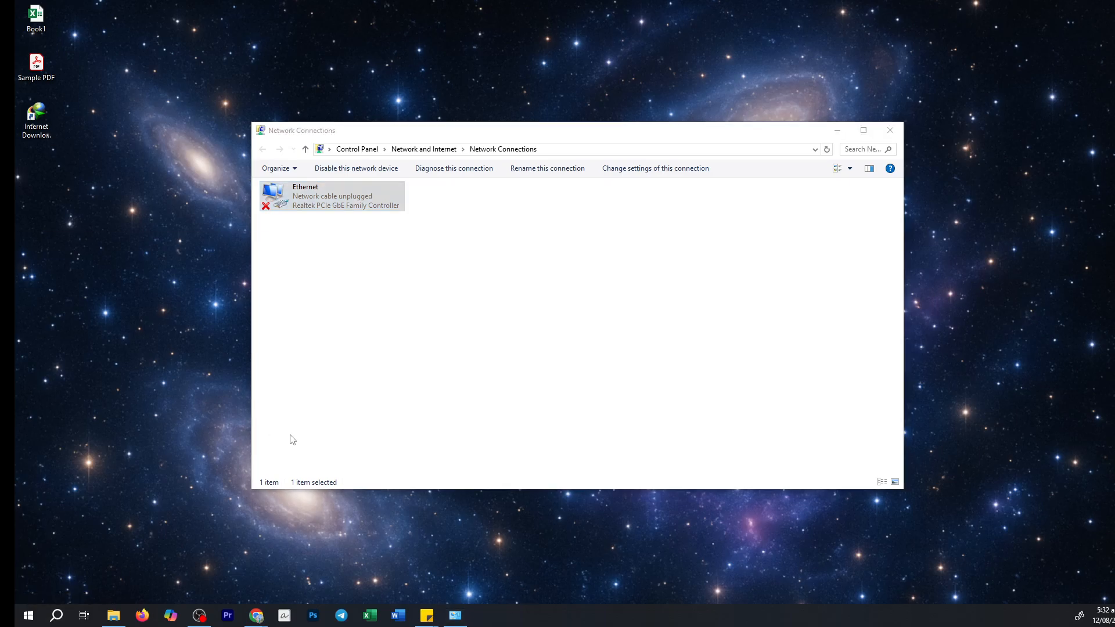
left_click(57, 615)
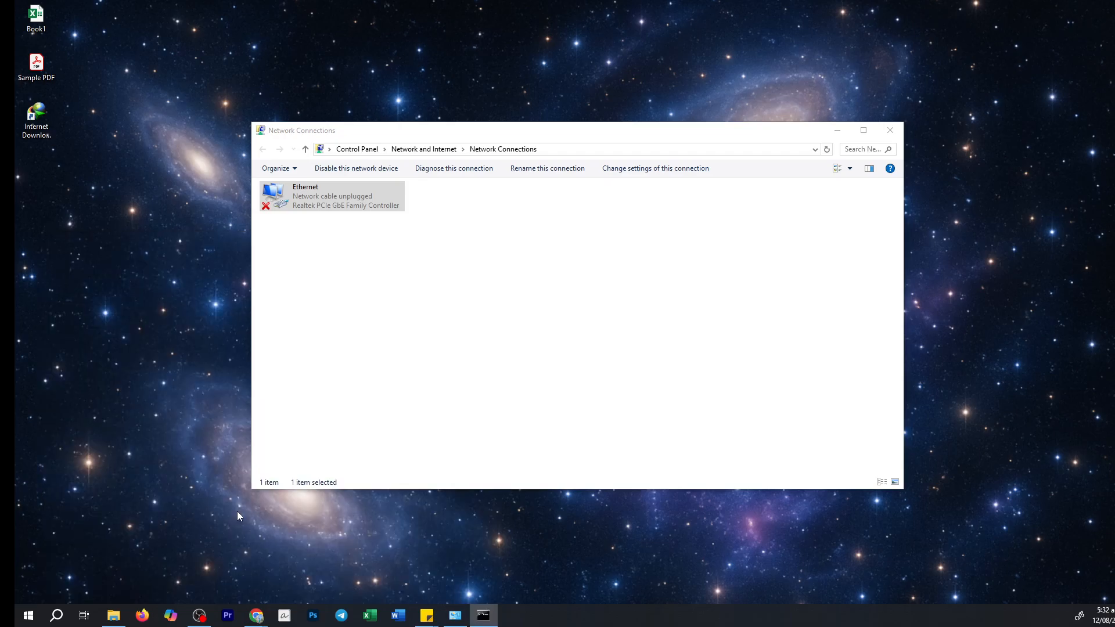
Run ipconfig /flushdns, then netsh winsock reset, which demands administrator rights
left_click(482, 616)
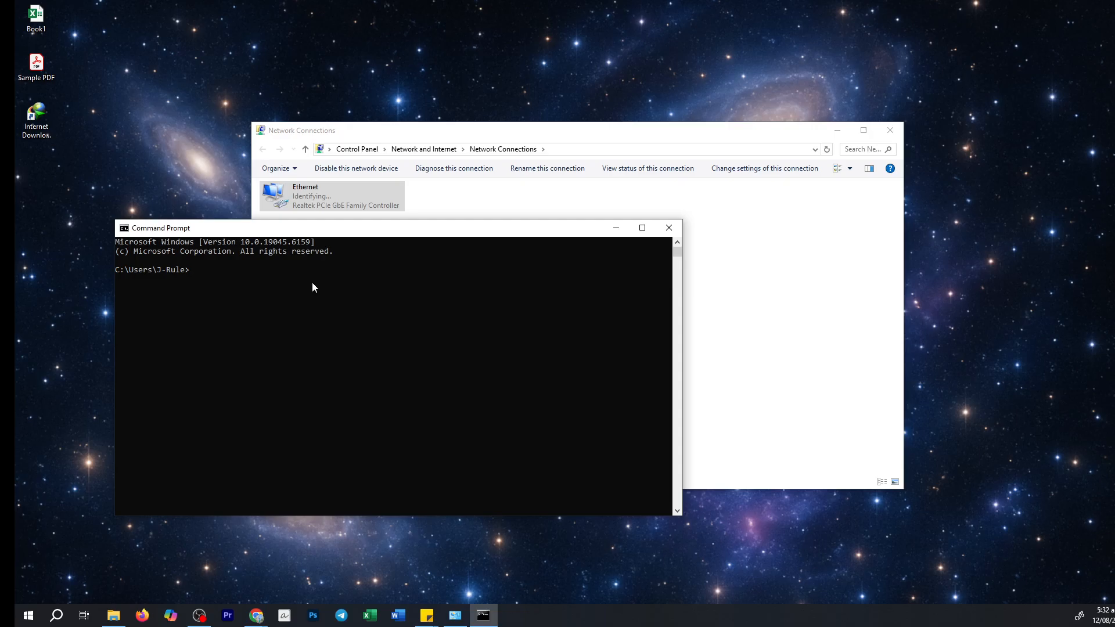
key("Return")
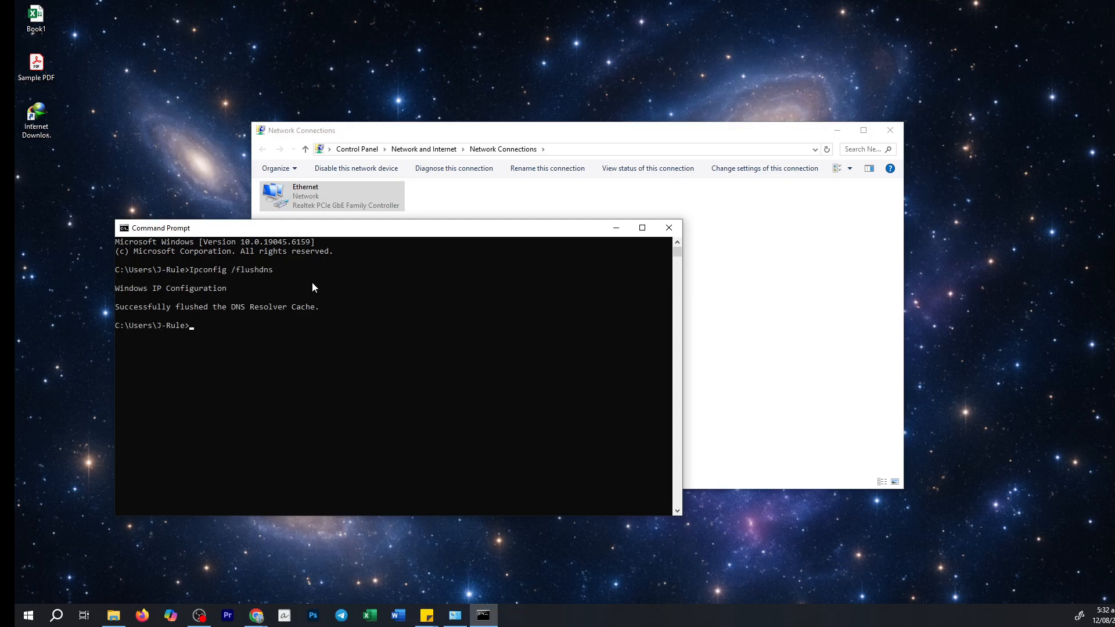
mouse_move(149, 332)
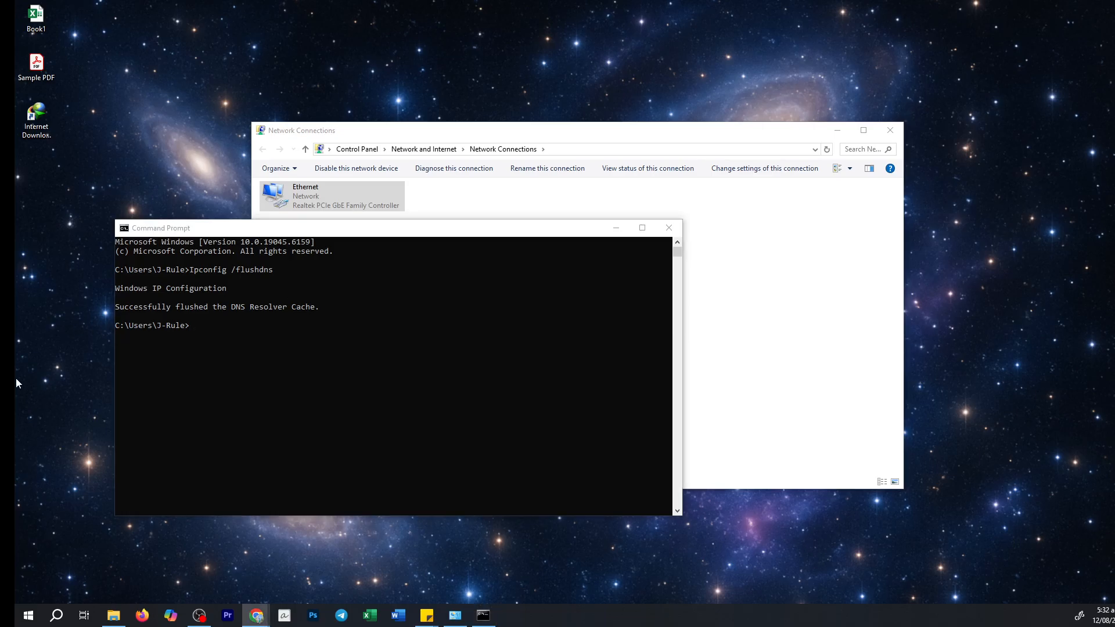
left_click(199, 332)
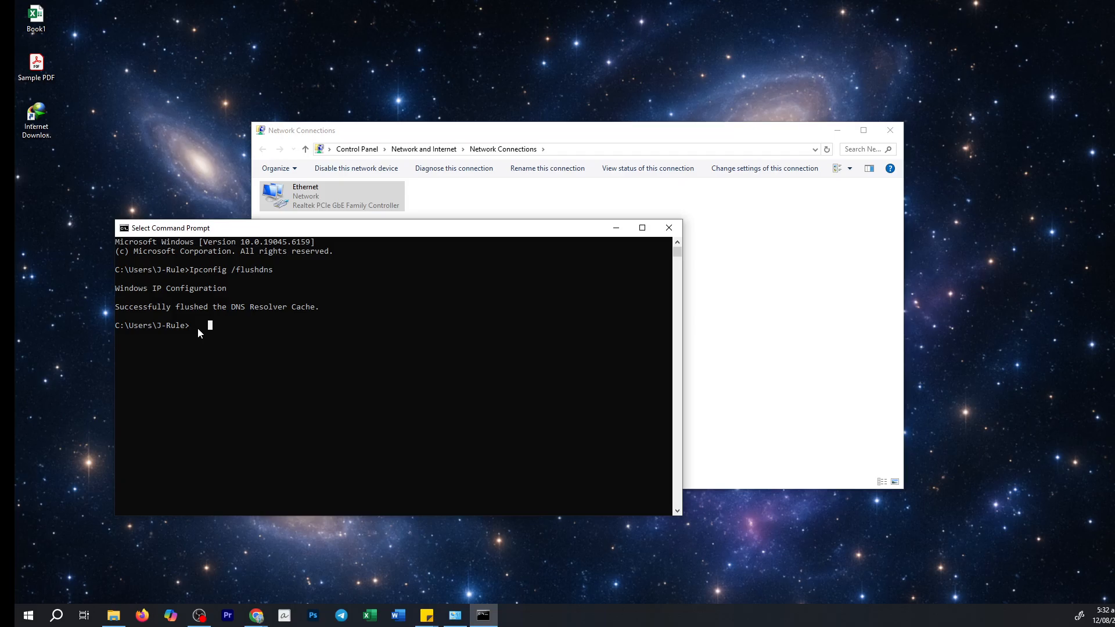
type("Netsh winsock reset")
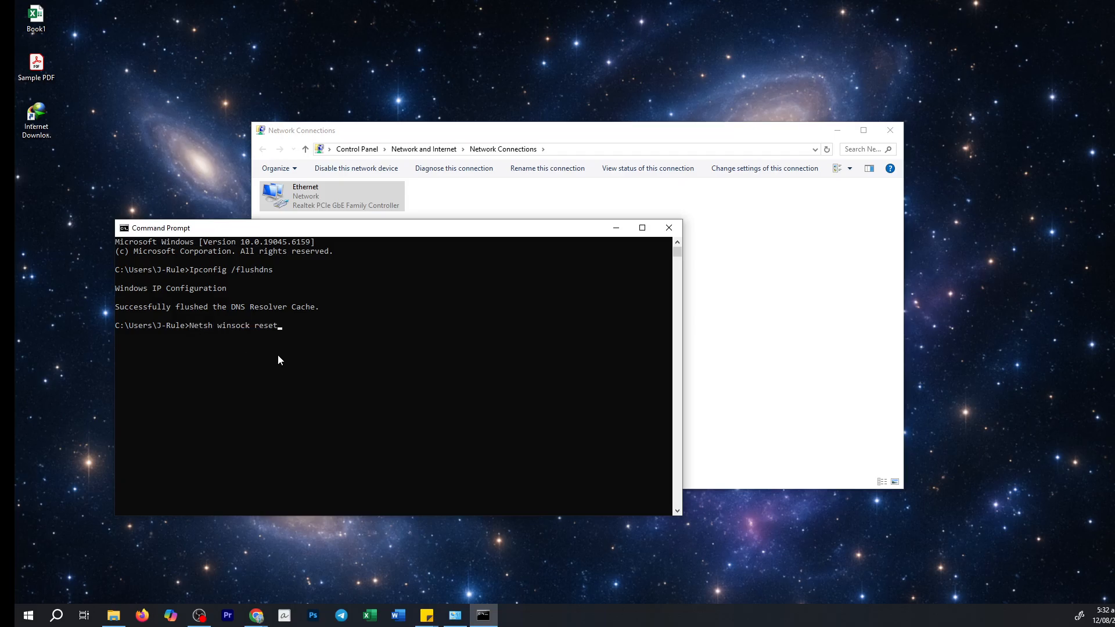
key("Return")
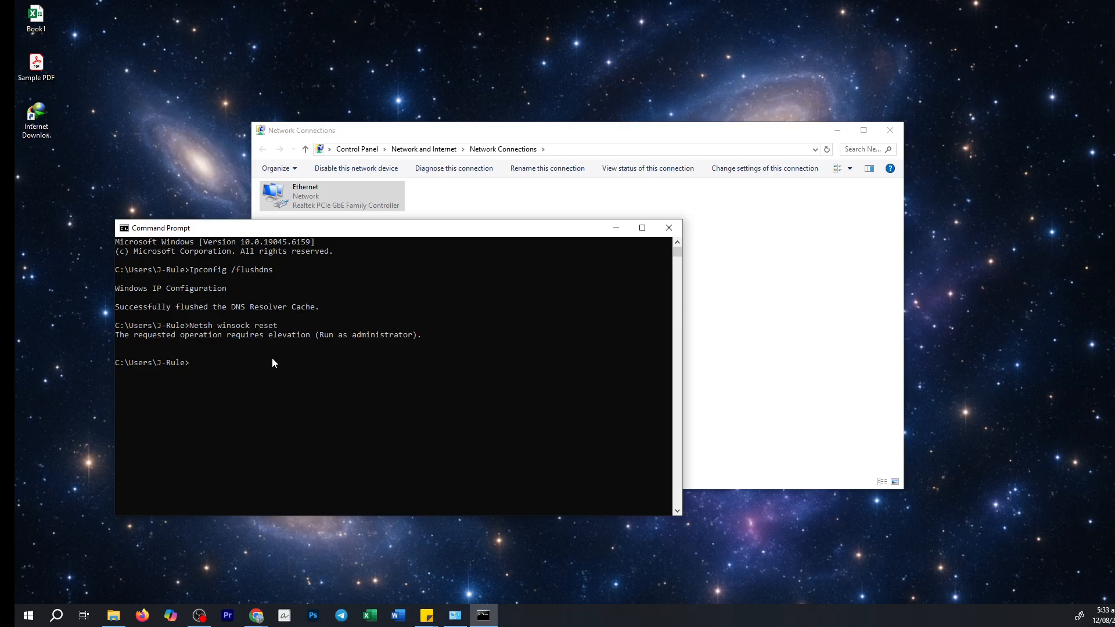
mouse_move(266, 370)
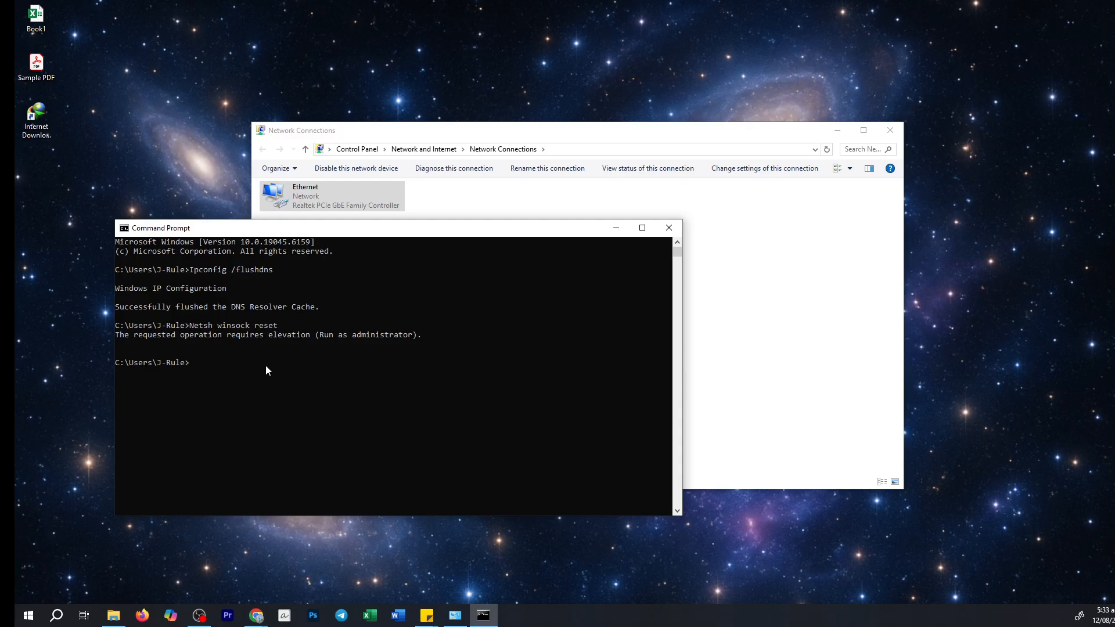